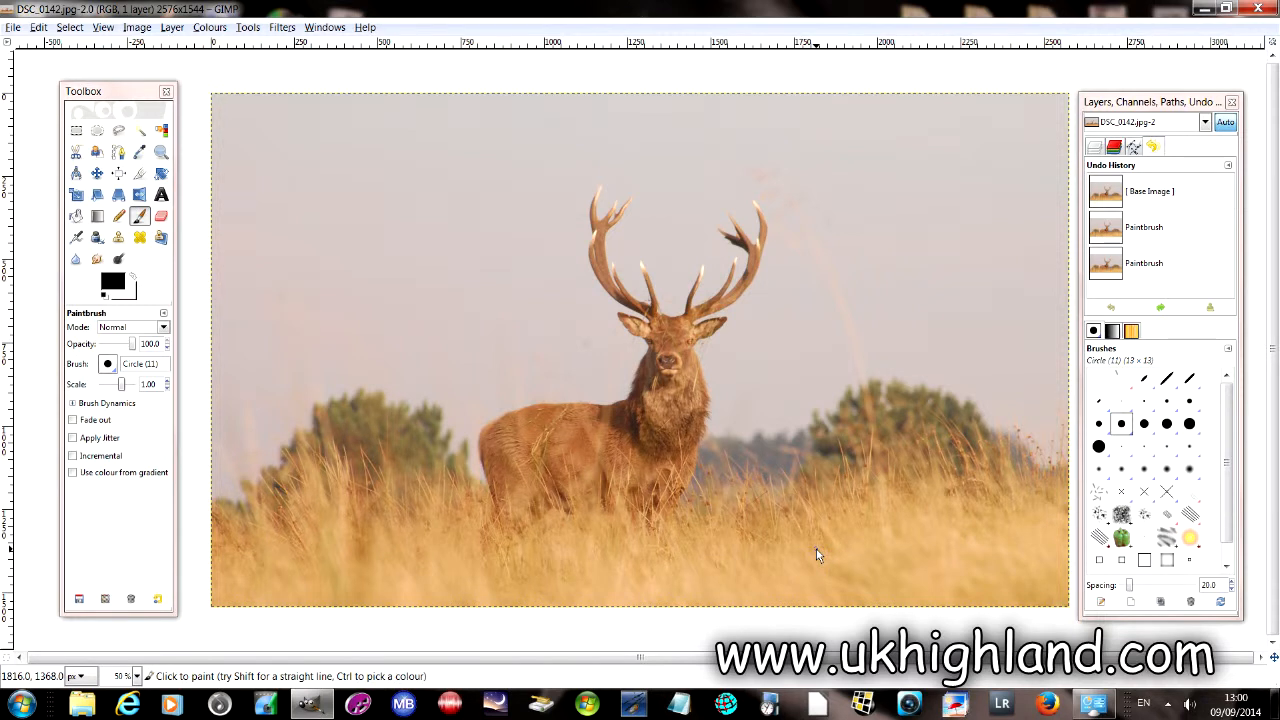
{"action": "mouse_move", "coordinate": [785, 383]}
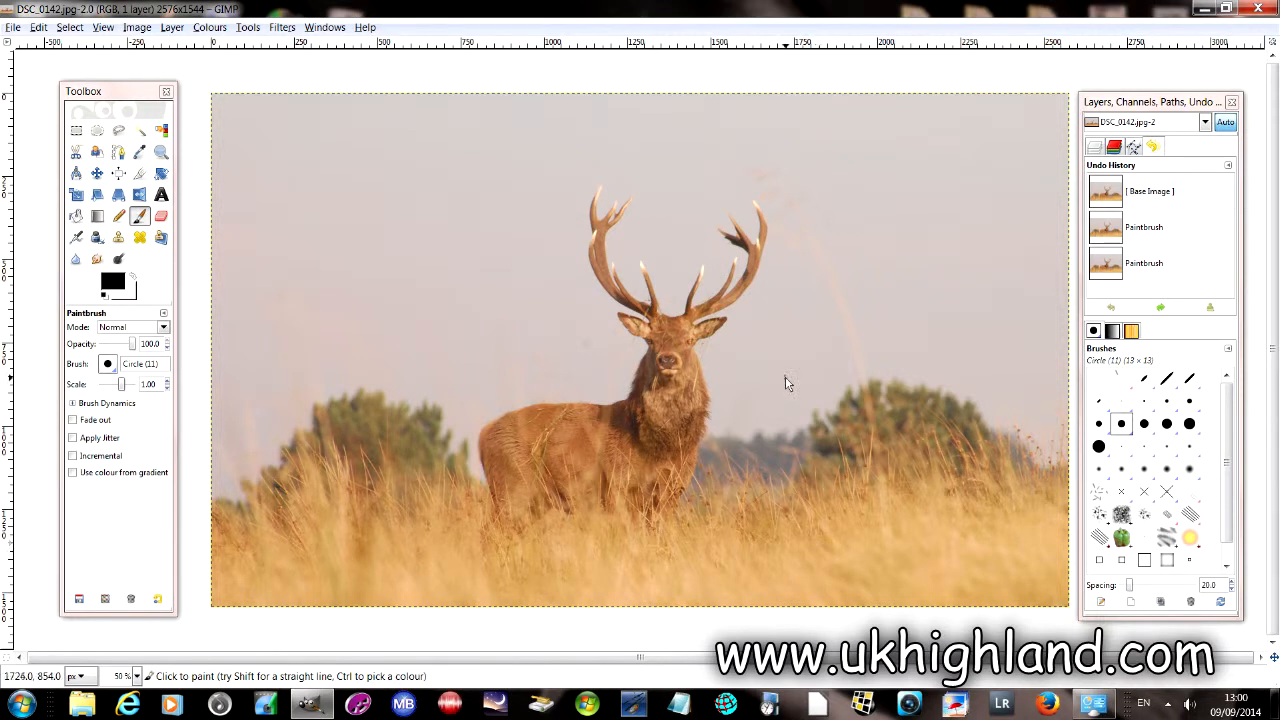
{"action": "mouse_move", "coordinate": [447, 156]}
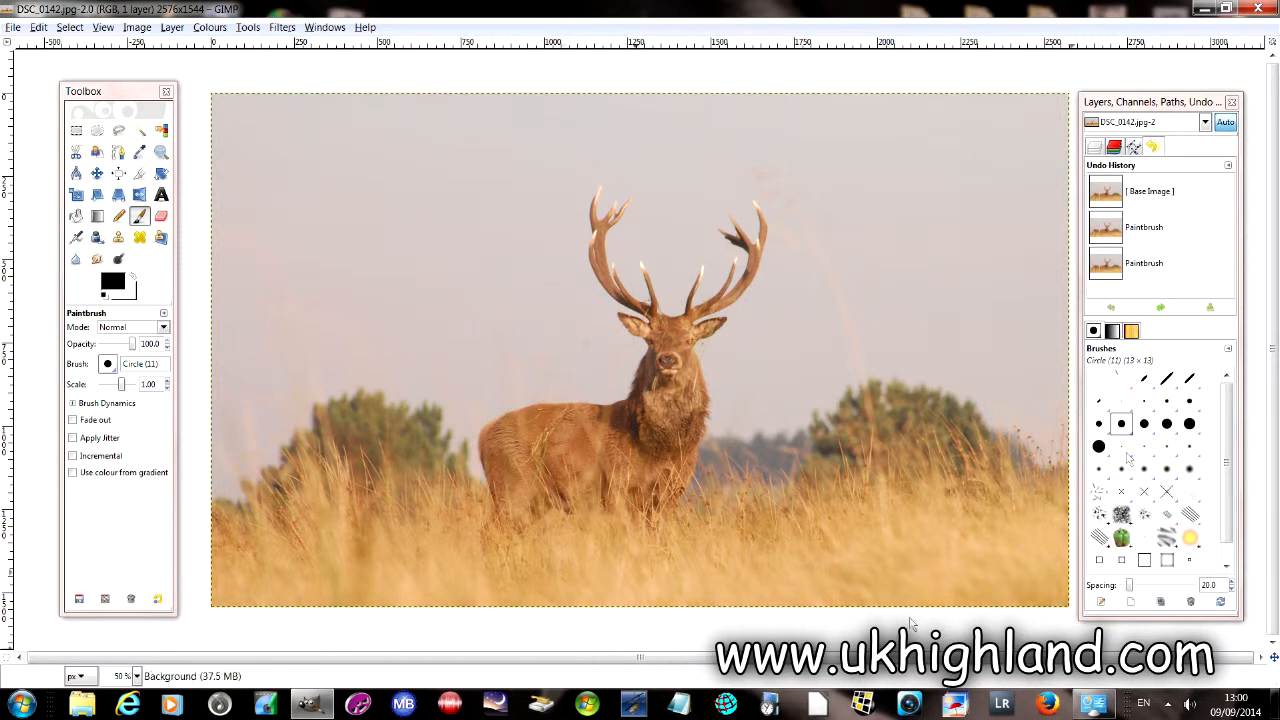
{"action": "mouse_move", "coordinate": [265, 40]}
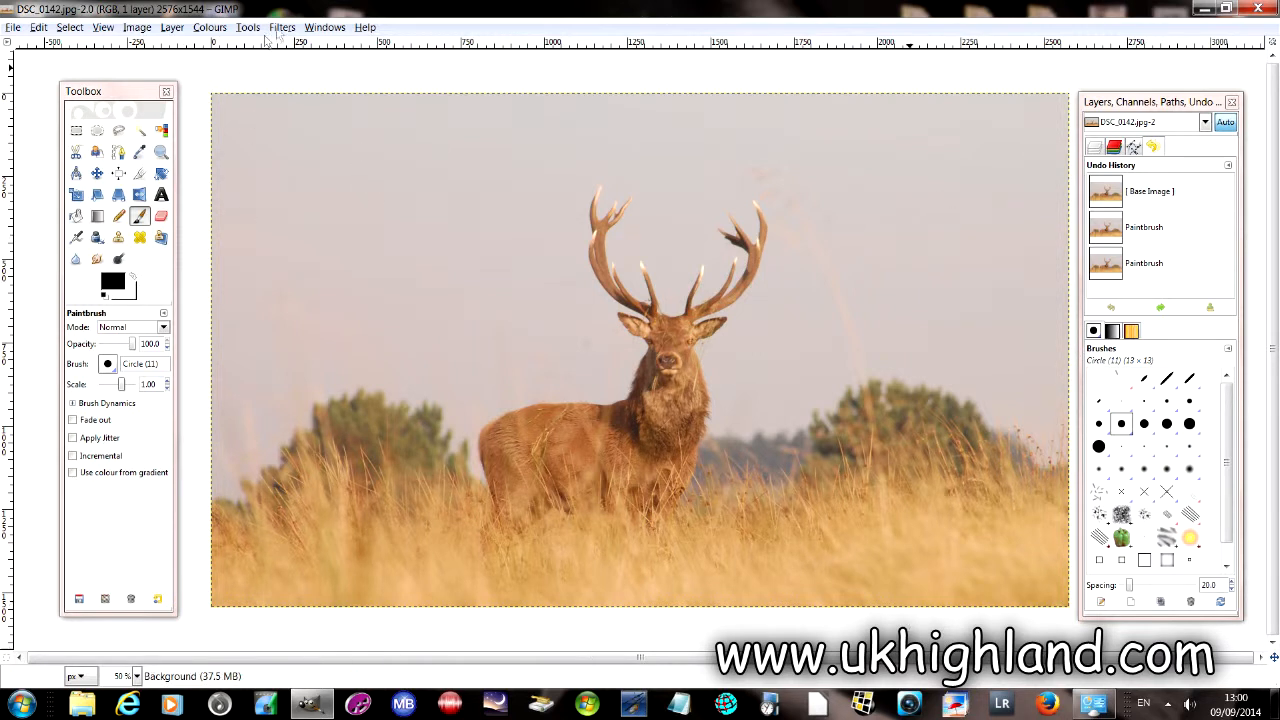
Step: Start Unsharp Mask (radius 11, amount 1.21, threshold 0), enlarge its dialog and turn Preview off
{"action": "left_click", "coordinate": [281, 27]}
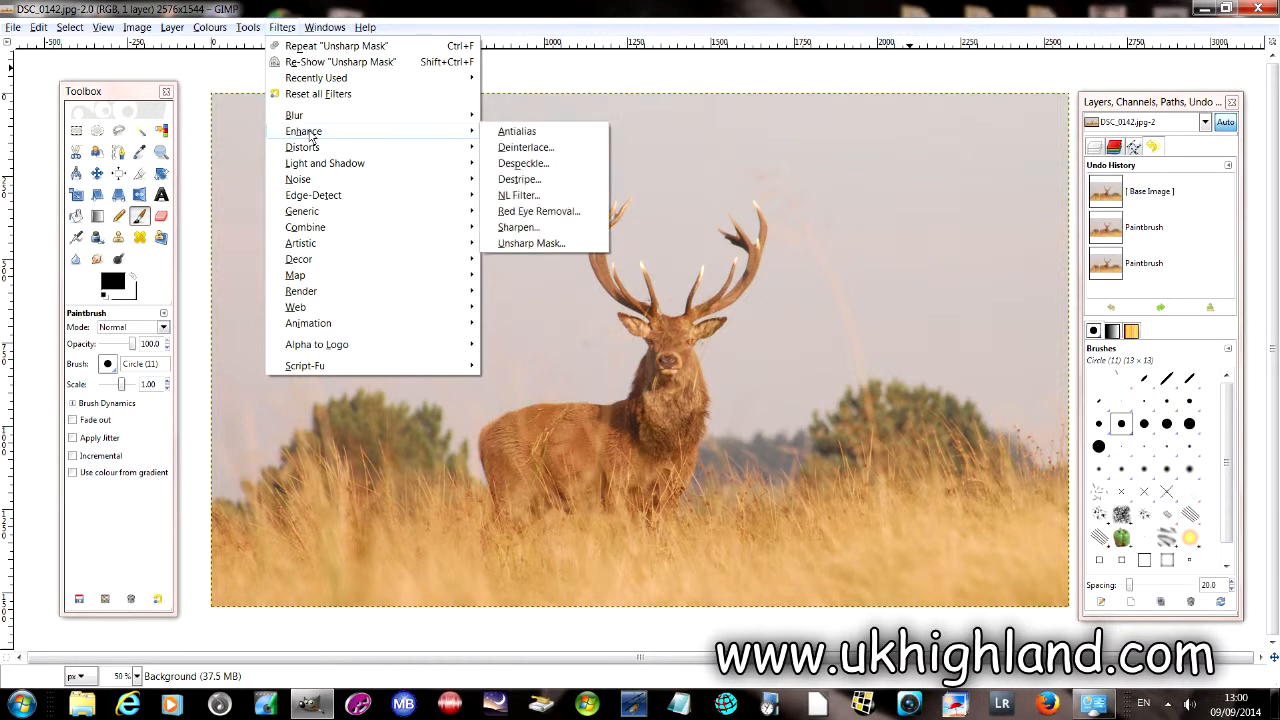
{"action": "mouse_move", "coordinate": [590, 8]}
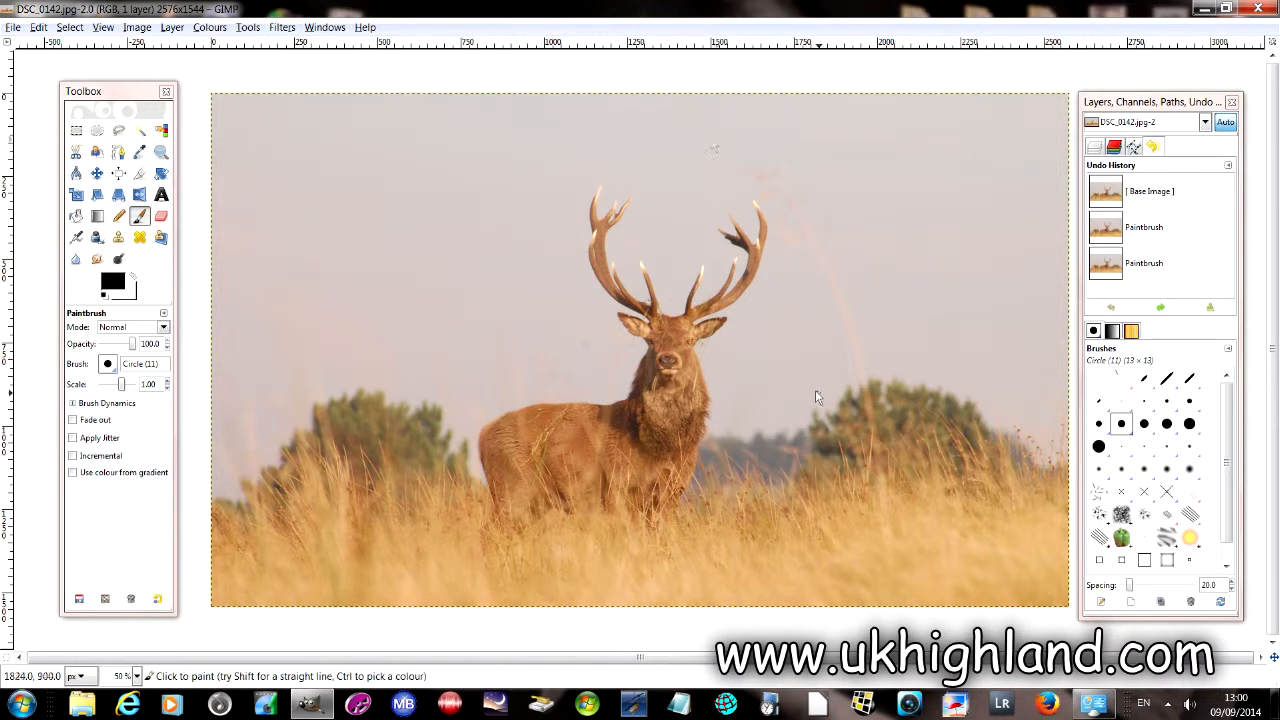
{"action": "mouse_move", "coordinate": [675, 365]}
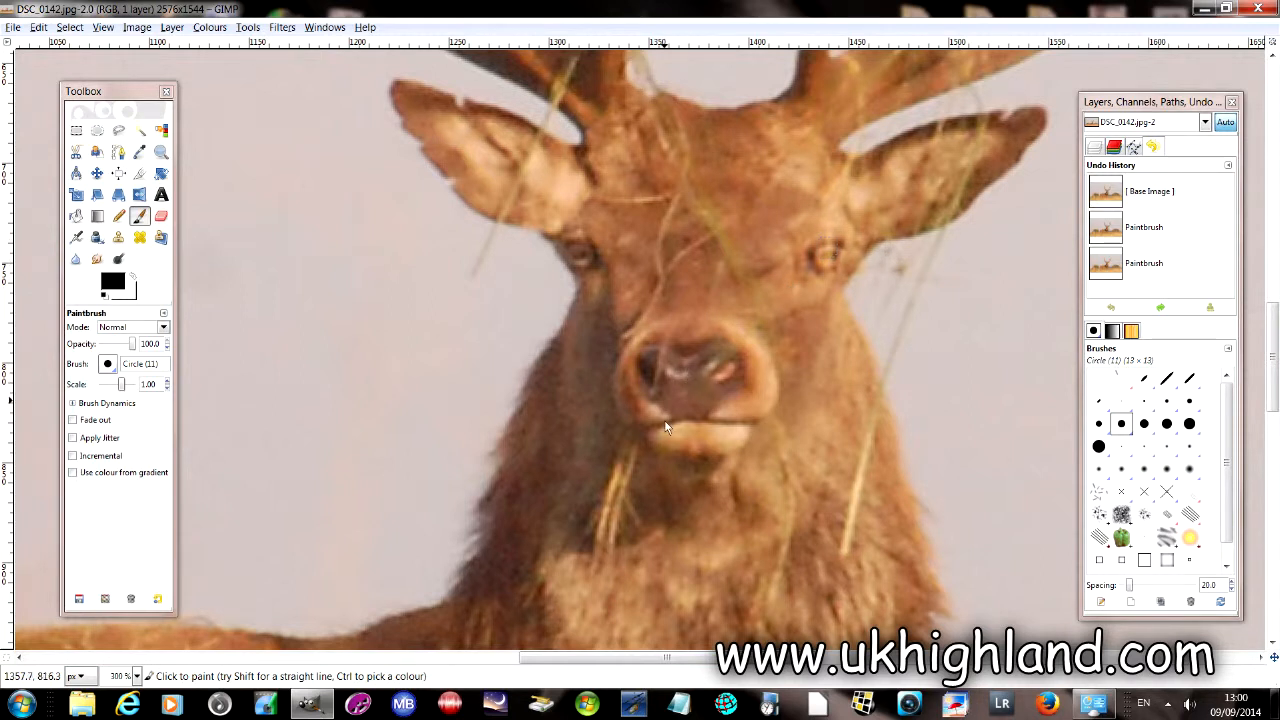
{"action": "mouse_move", "coordinate": [597, 238]}
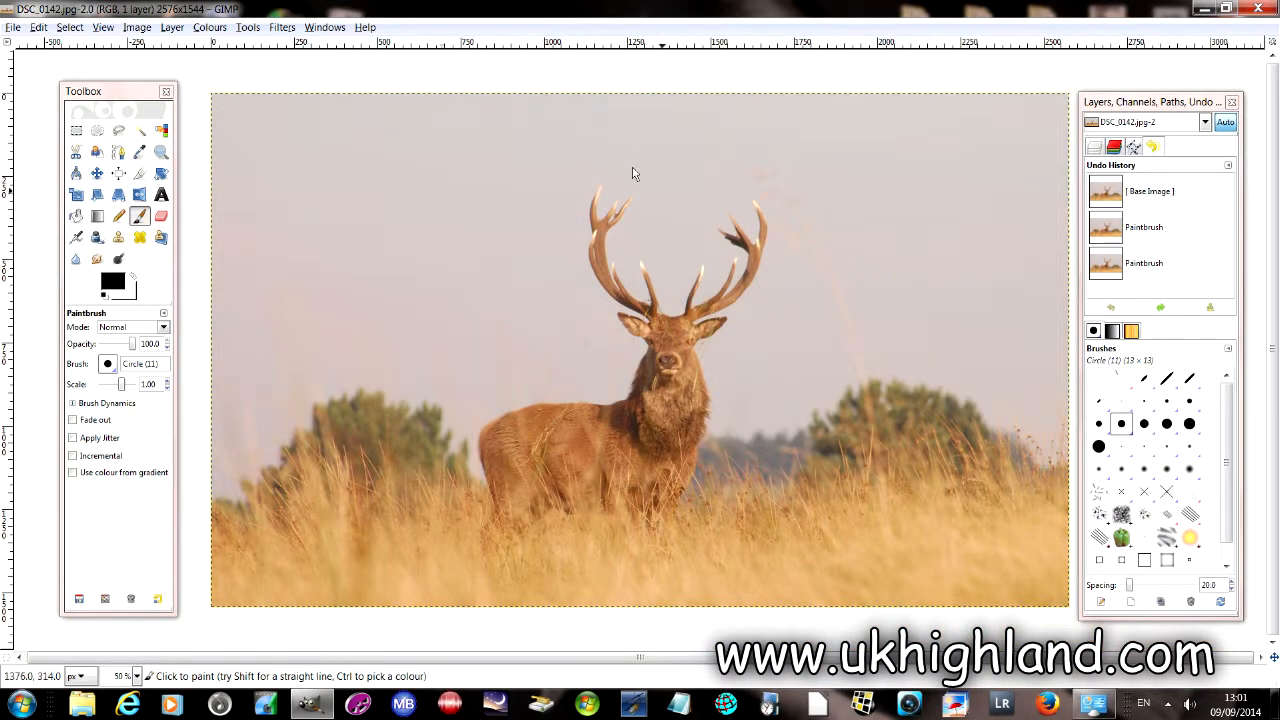
{"action": "left_click", "coordinate": [281, 27]}
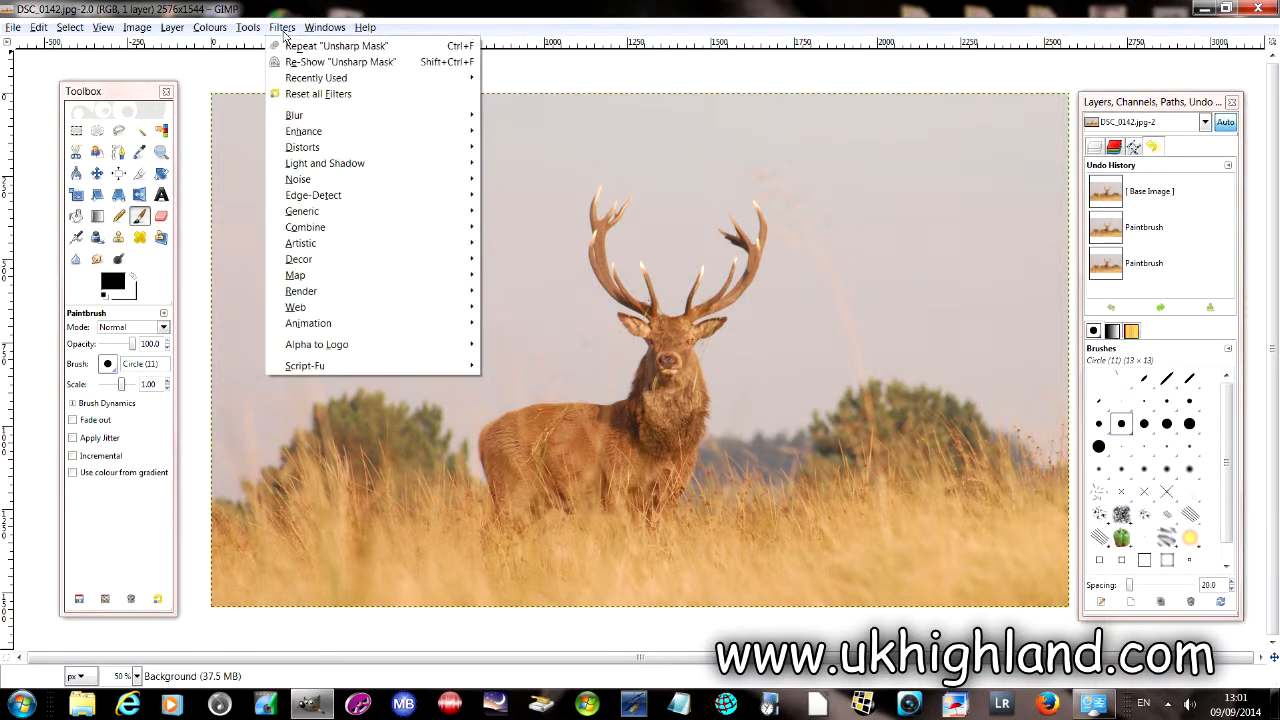
{"action": "mouse_move", "coordinate": [304, 131]}
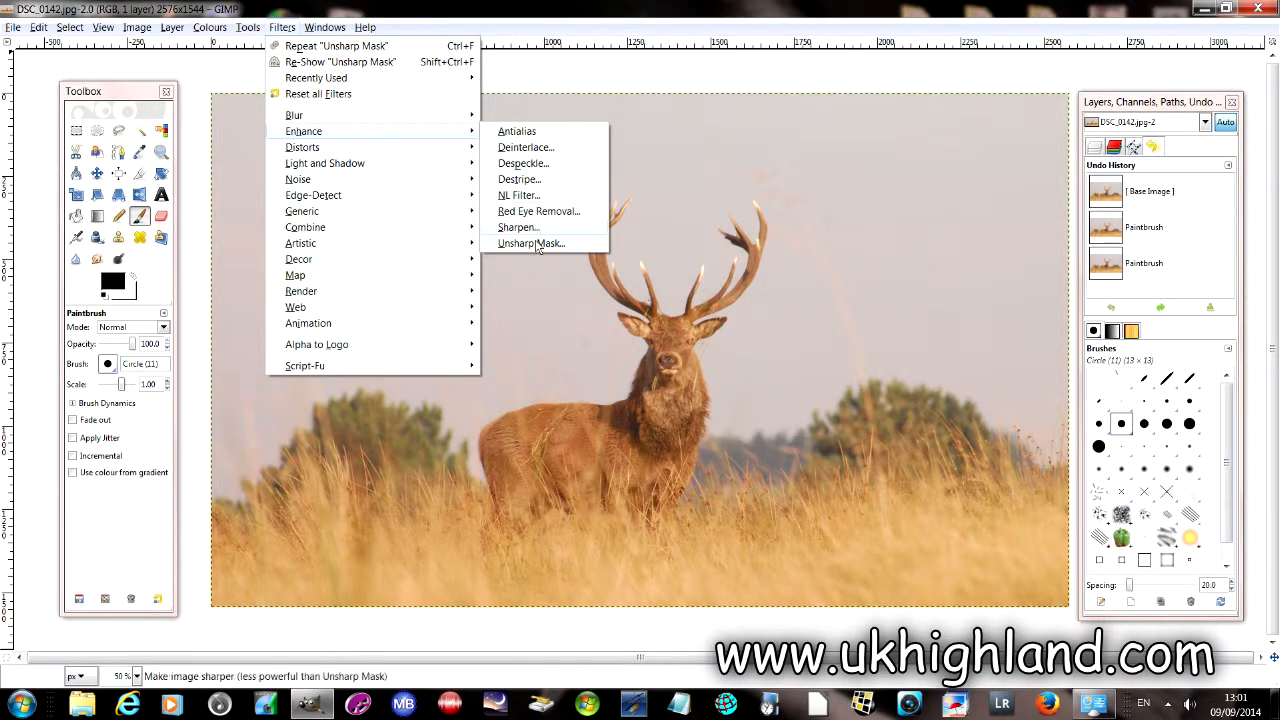
{"action": "left_click", "coordinate": [530, 243]}
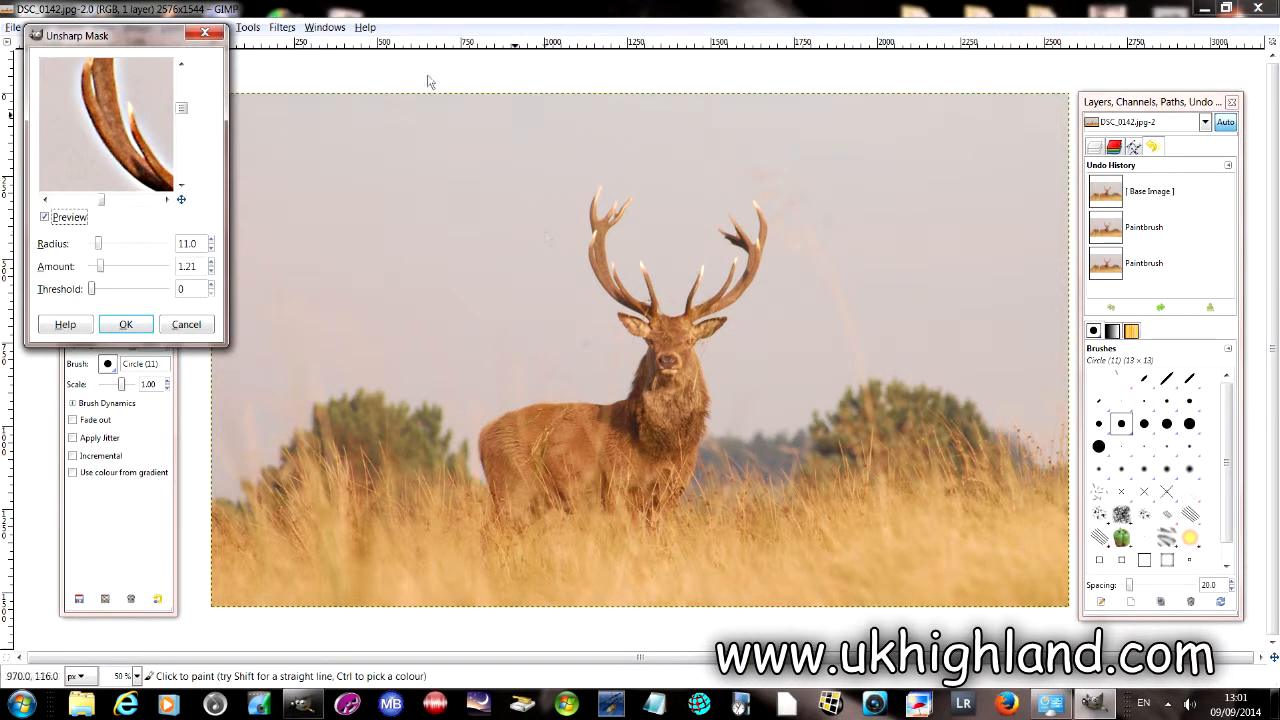
{"action": "left_click_drag", "start_coordinate": [76, 35], "coordinate": [530, 117]}
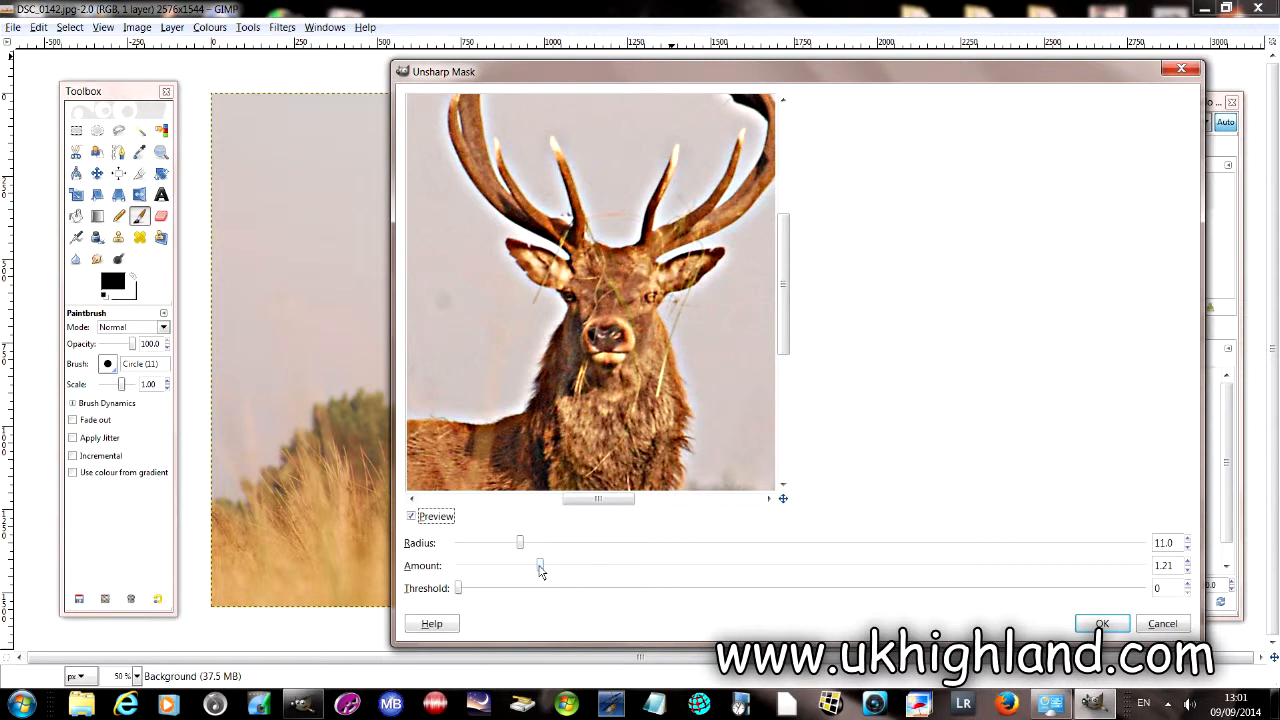
{"action": "mouse_move", "coordinate": [545, 567]}
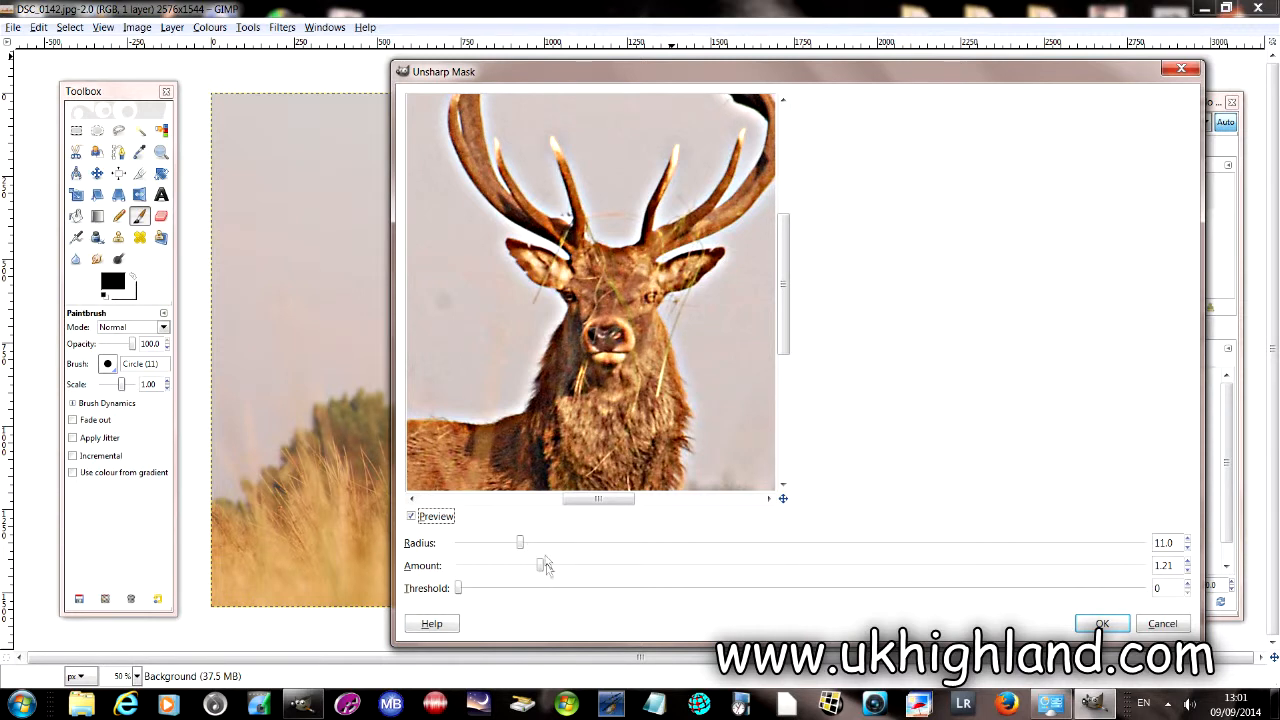
{"action": "mouse_move", "coordinate": [460, 238]}
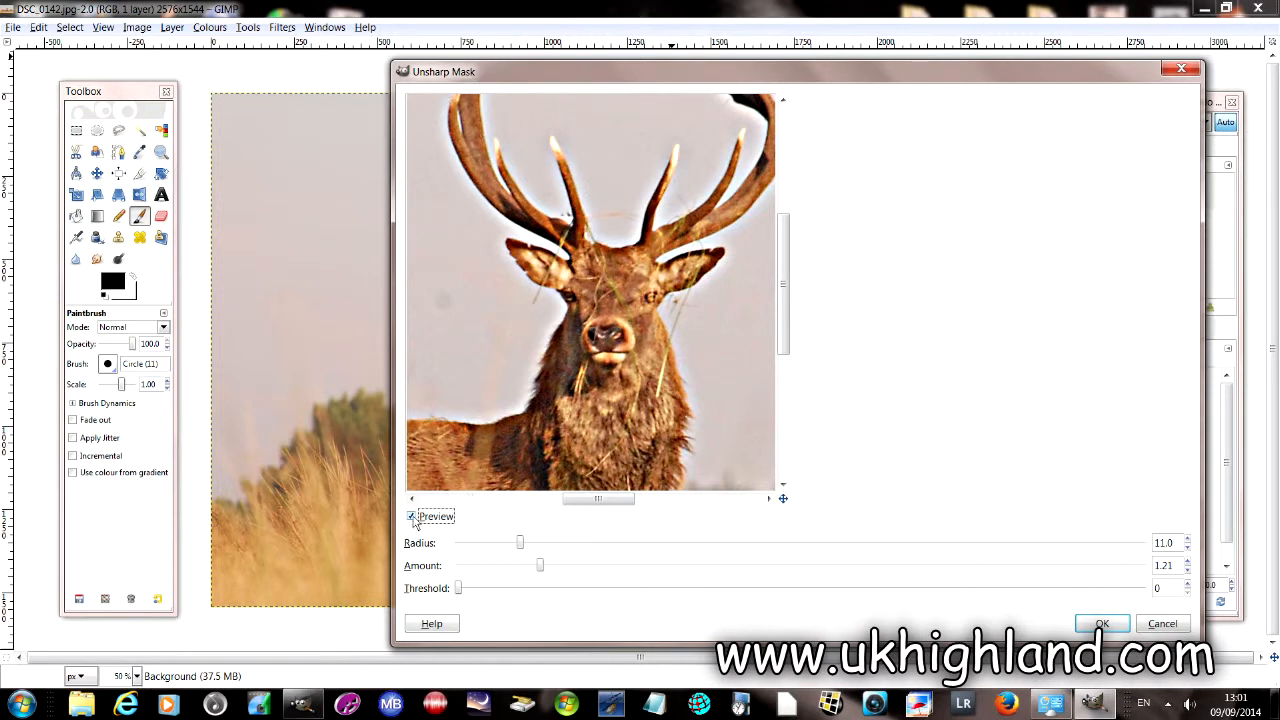
{"action": "left_click", "coordinate": [411, 516]}
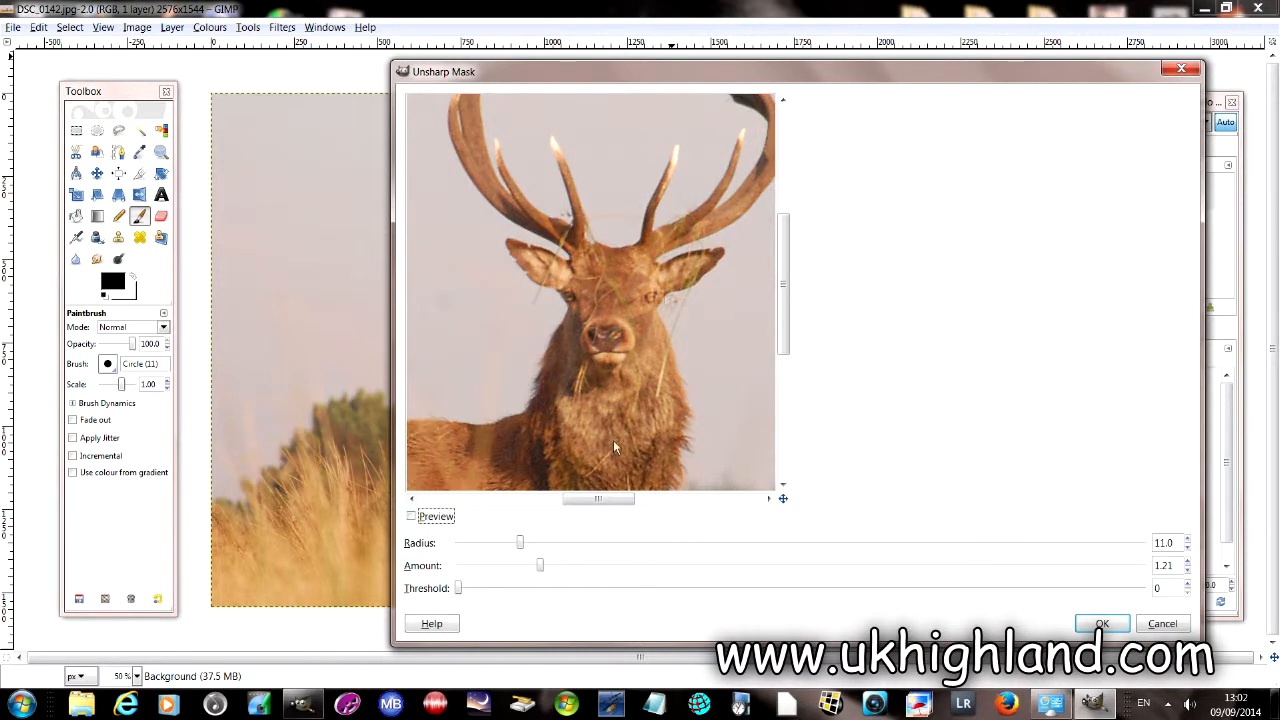
{"action": "mouse_move", "coordinate": [612, 350]}
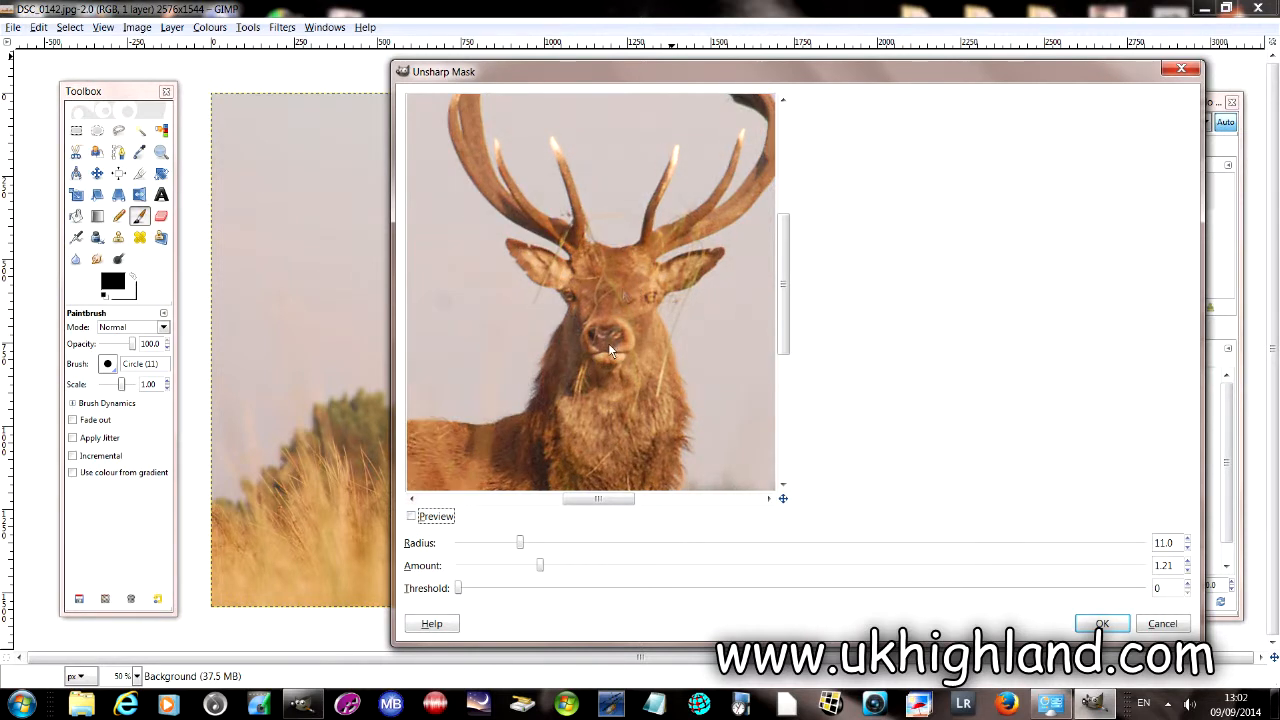
Step: Move the dialog aside to compare with the photo, then re-enable Preview at radius 11.0, amount 1.21
{"action": "left_click_drag", "start_coordinate": [443, 71], "coordinate": [458, 402]}
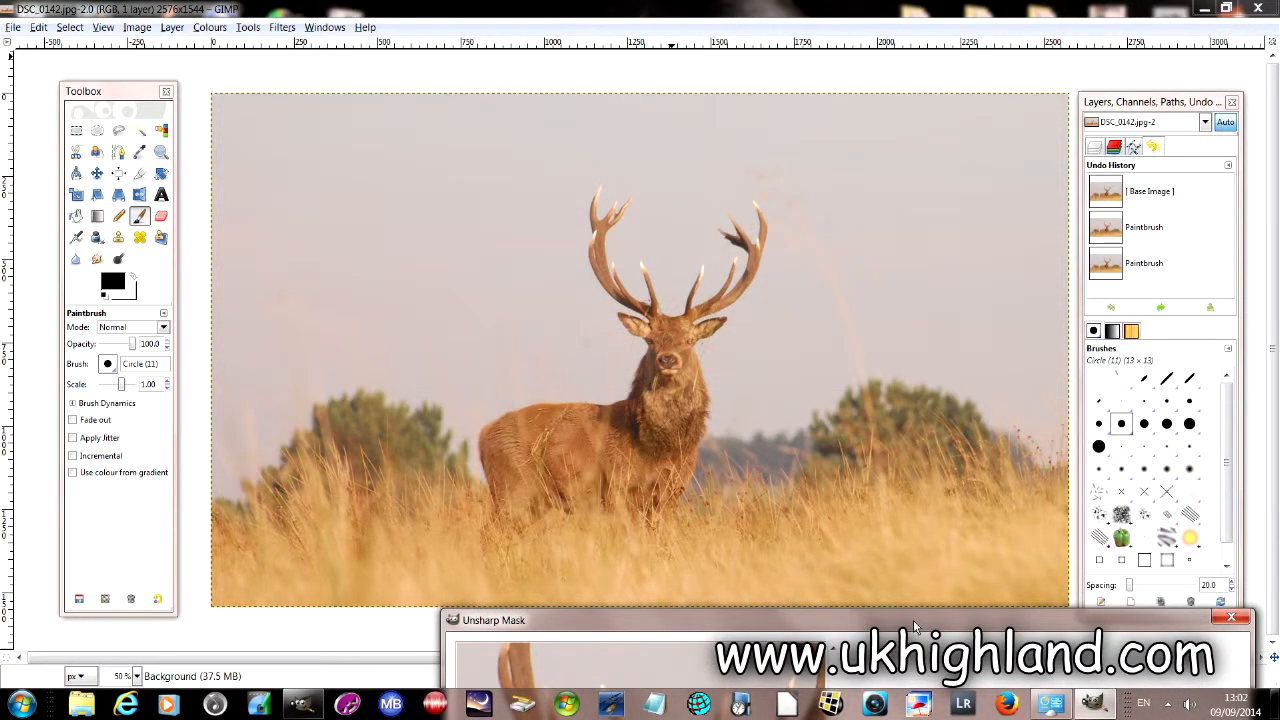
{"action": "left_click", "coordinate": [494, 620]}
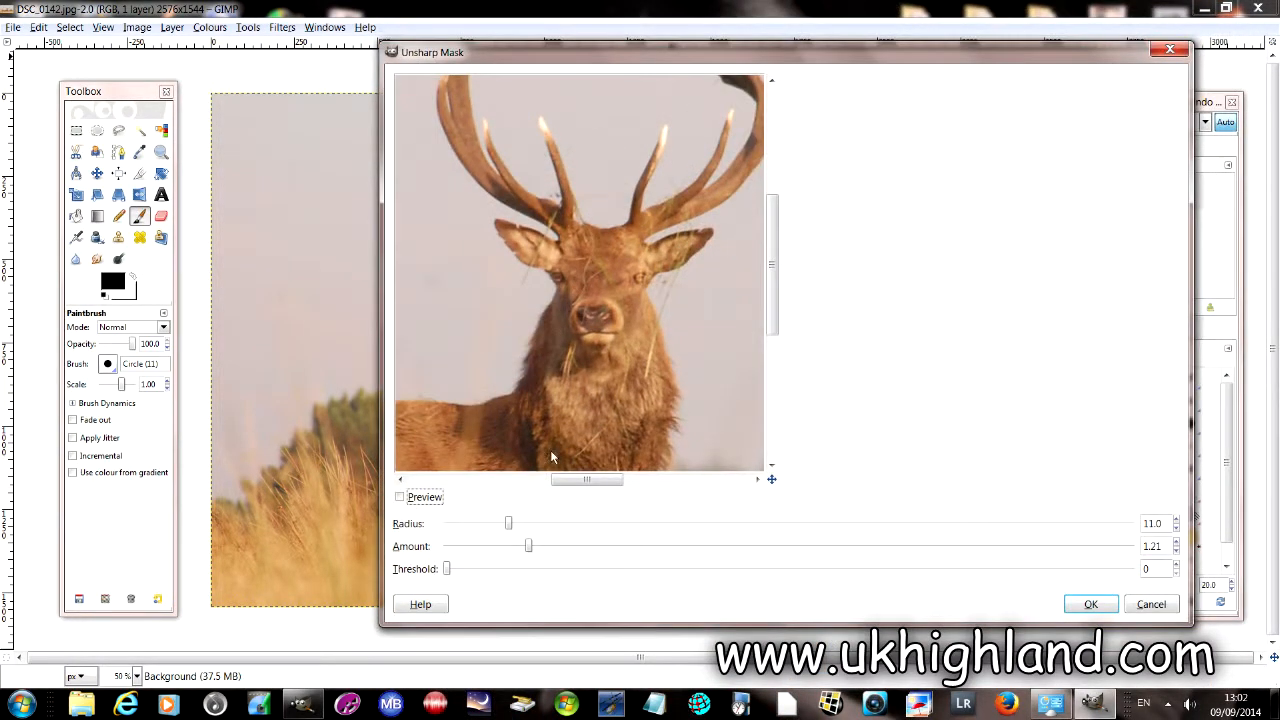
{"action": "left_click", "coordinate": [400, 497]}
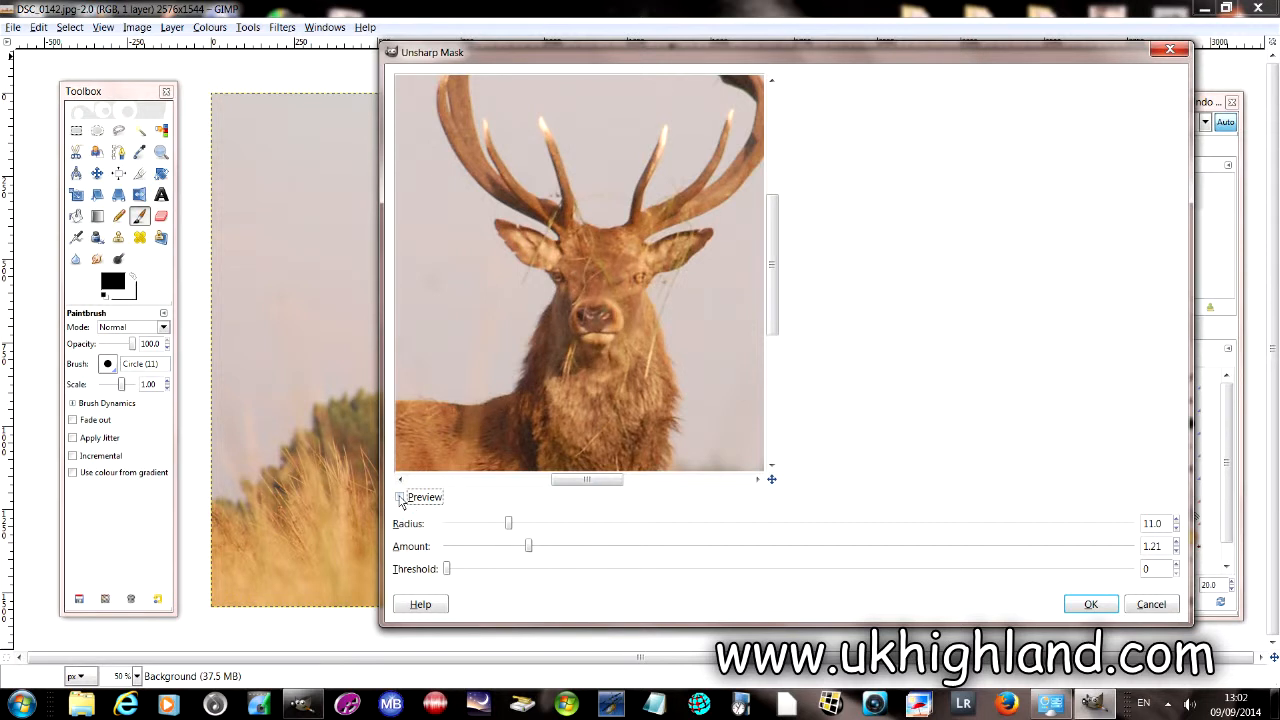
{"action": "left_click", "coordinate": [400, 497]}
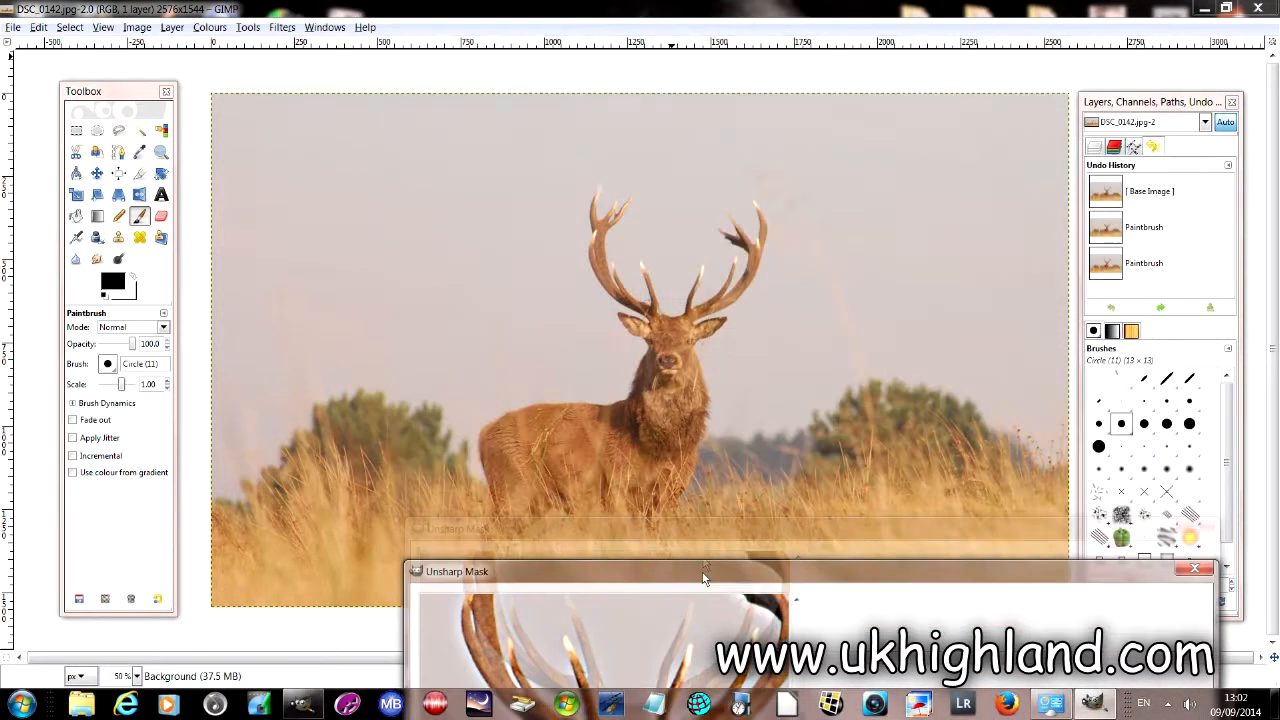
{"action": "left_click_drag", "start_coordinate": [705, 571], "coordinate": [725, 34]}
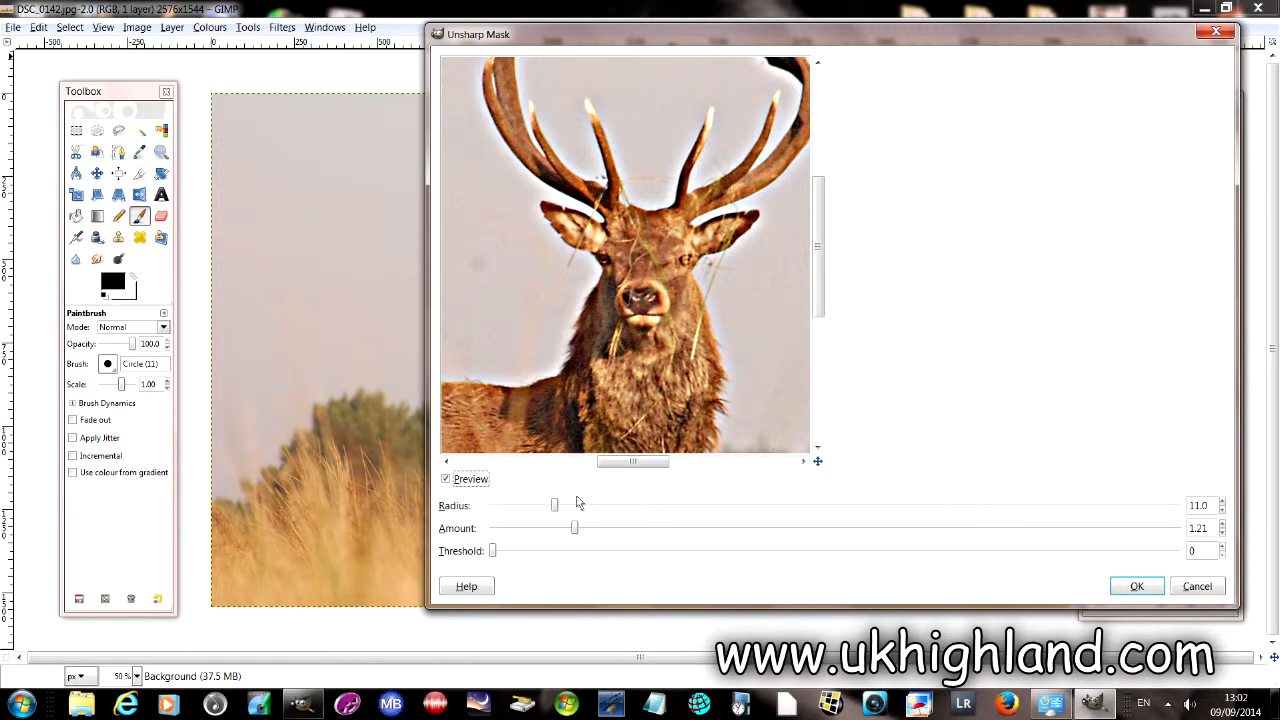
{"action": "mouse_move", "coordinate": [583, 542]}
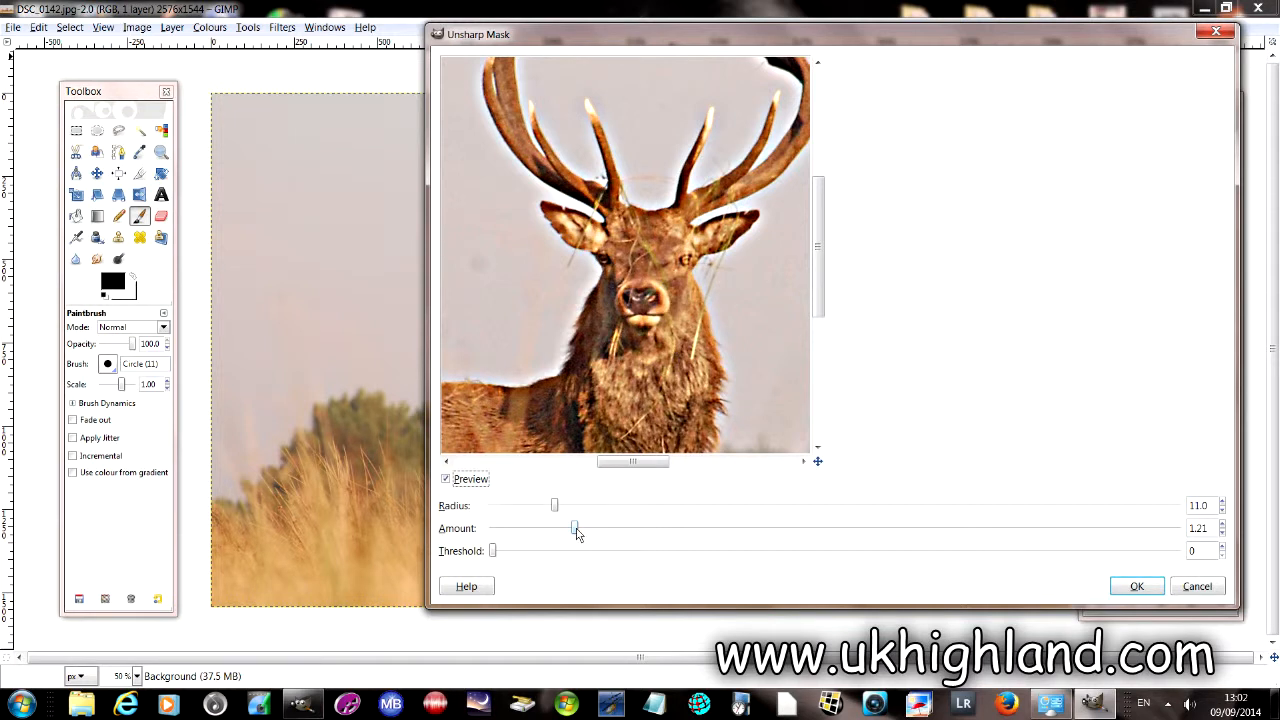
Step: Try Amount up to 2.40 and 3.90, then bring it back down to about 1.12
{"action": "left_click_drag", "start_coordinate": [575, 528], "coordinate": [618, 528]}
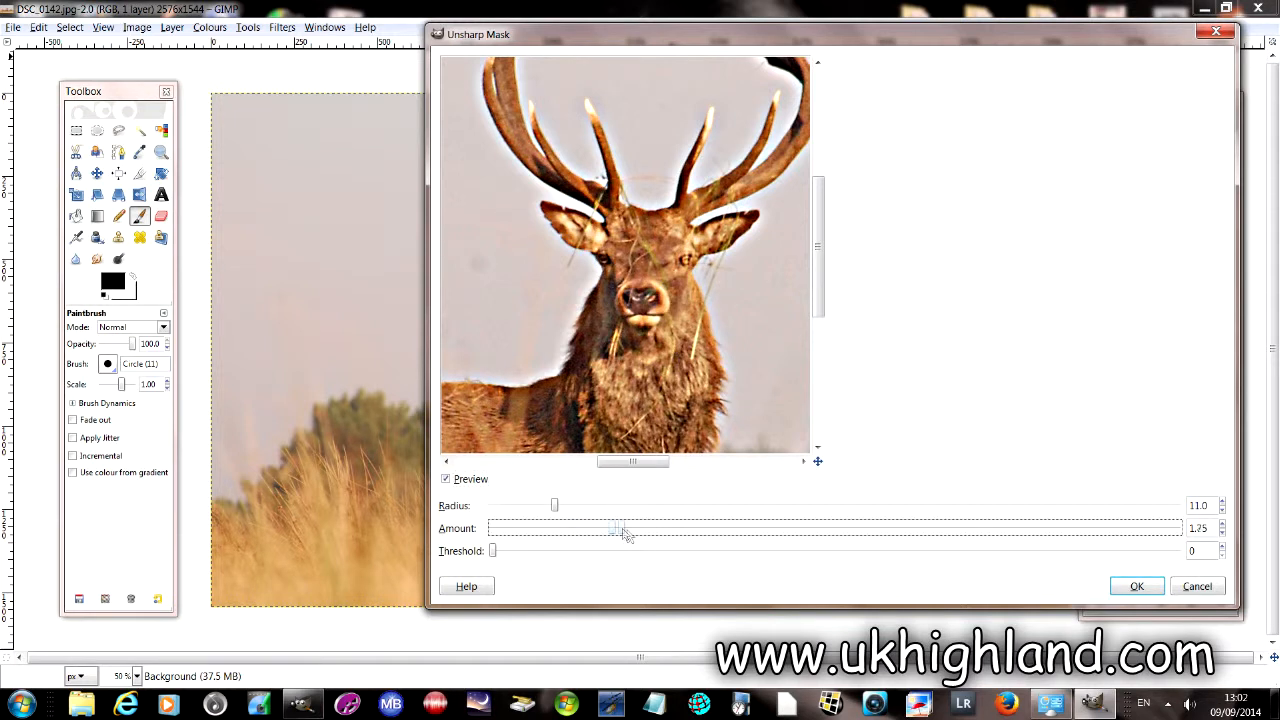
{"action": "left_click_drag", "start_coordinate": [620, 528], "coordinate": [655, 528]}
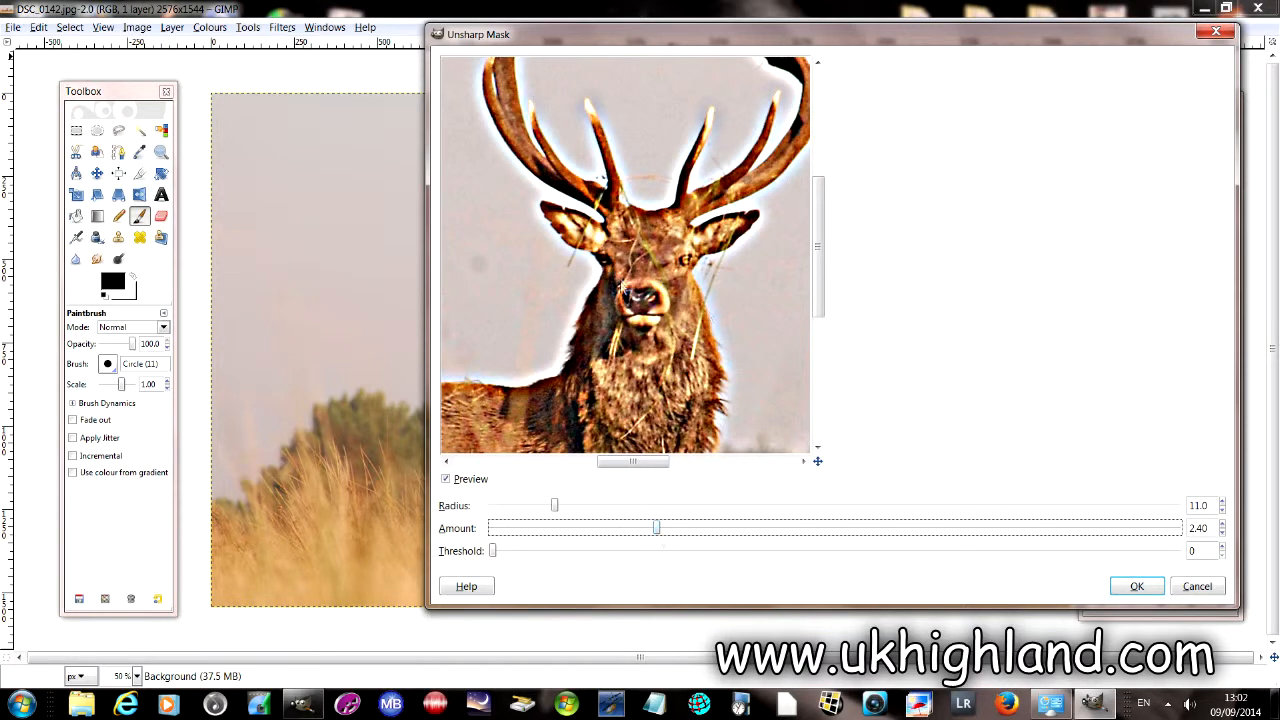
{"action": "mouse_move", "coordinate": [630, 177]}
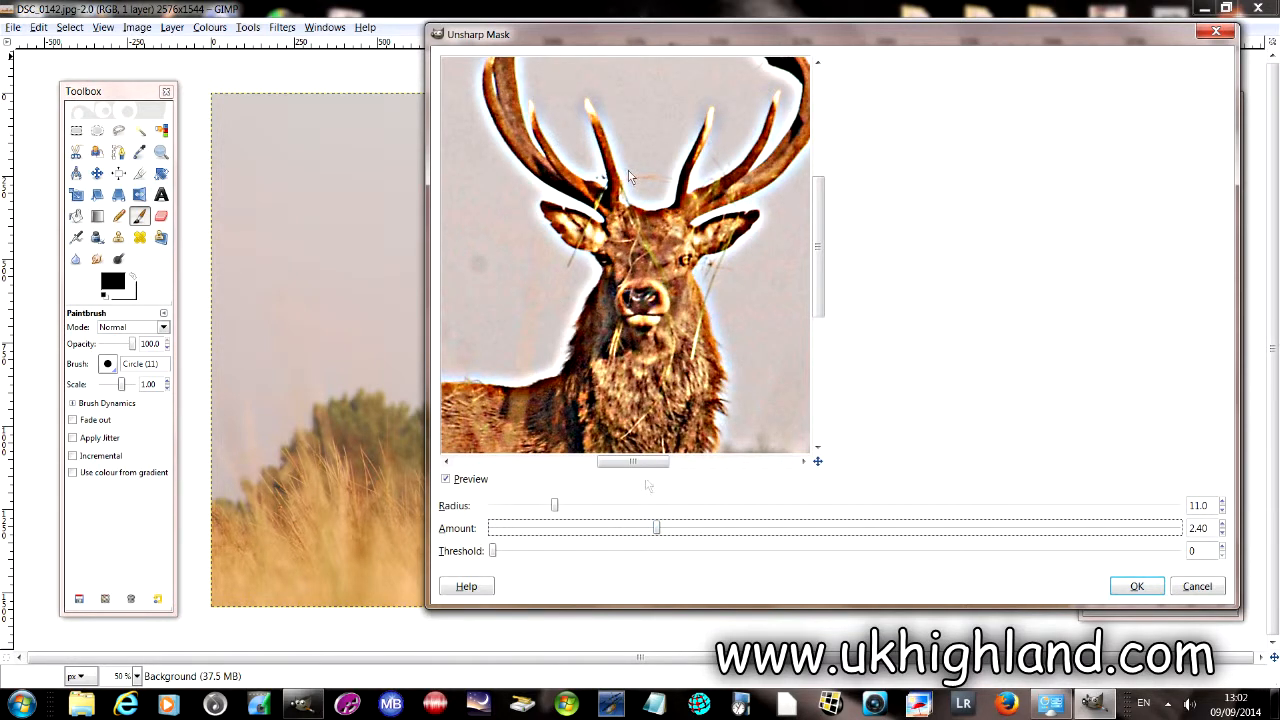
{"action": "left_click_drag", "start_coordinate": [655, 528], "coordinate": [758, 528]}
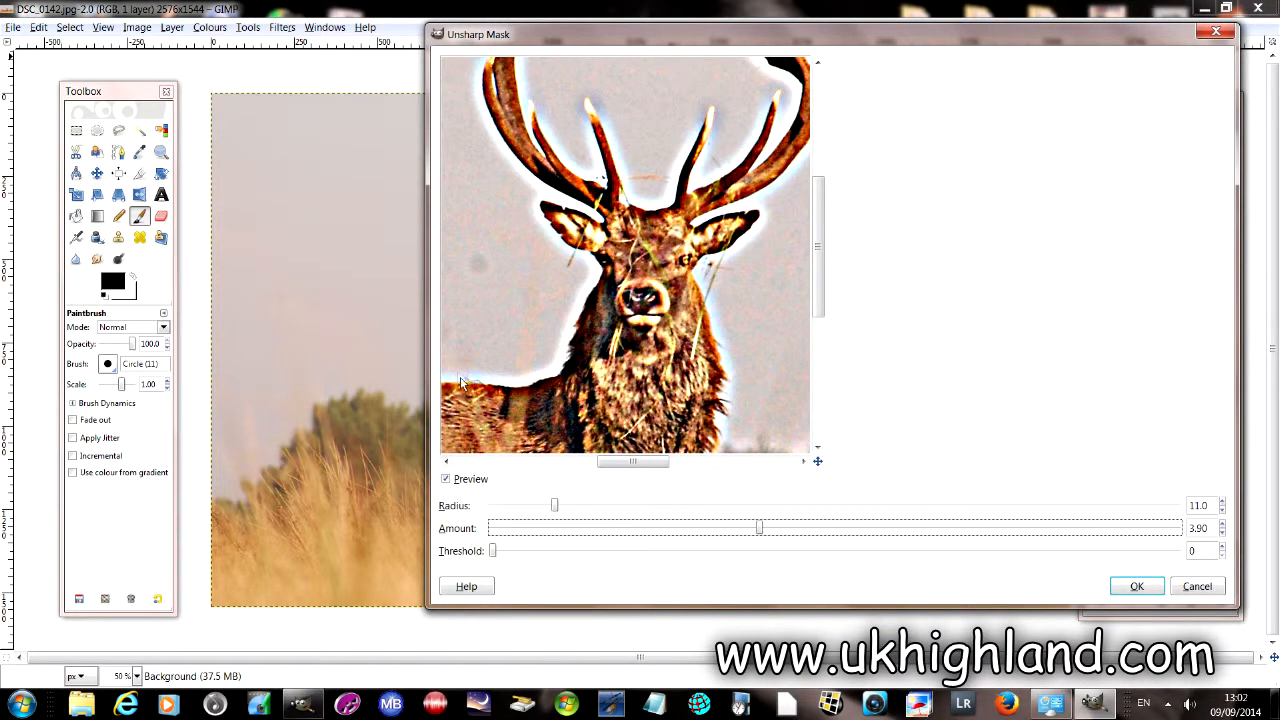
{"action": "mouse_move", "coordinate": [681, 131]}
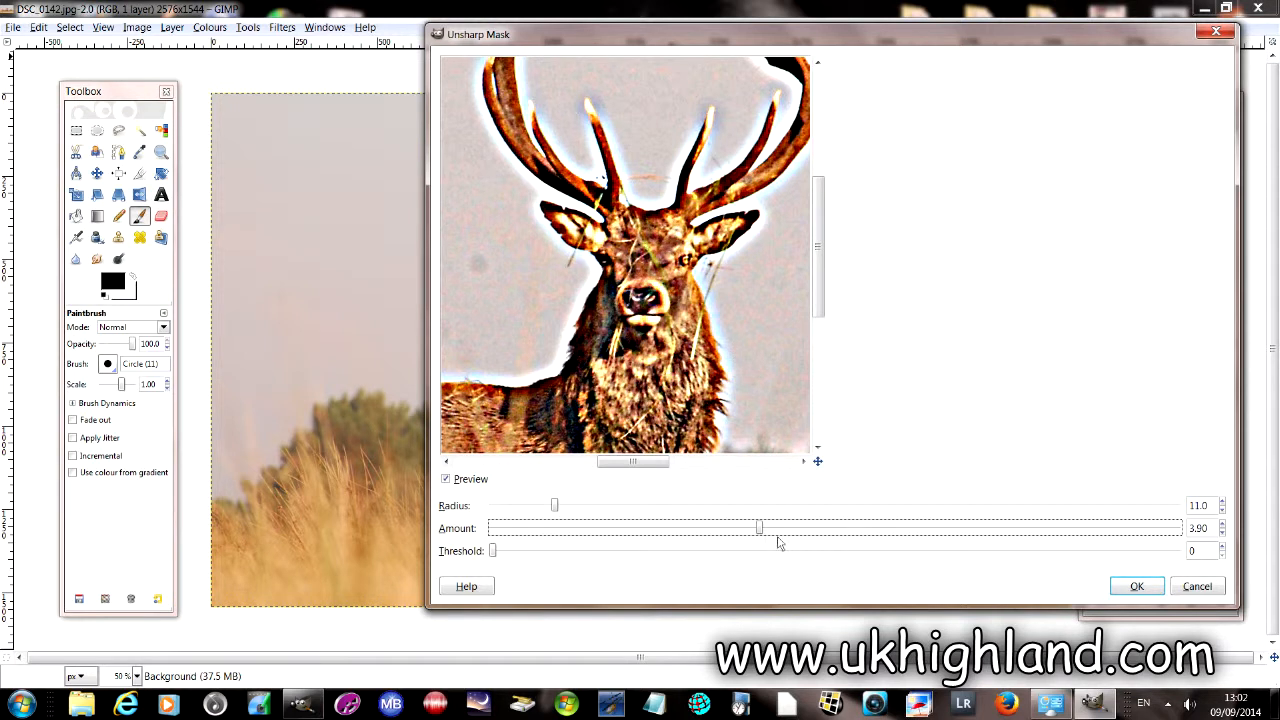
{"action": "left_click_drag", "start_coordinate": [758, 528], "coordinate": [570, 528]}
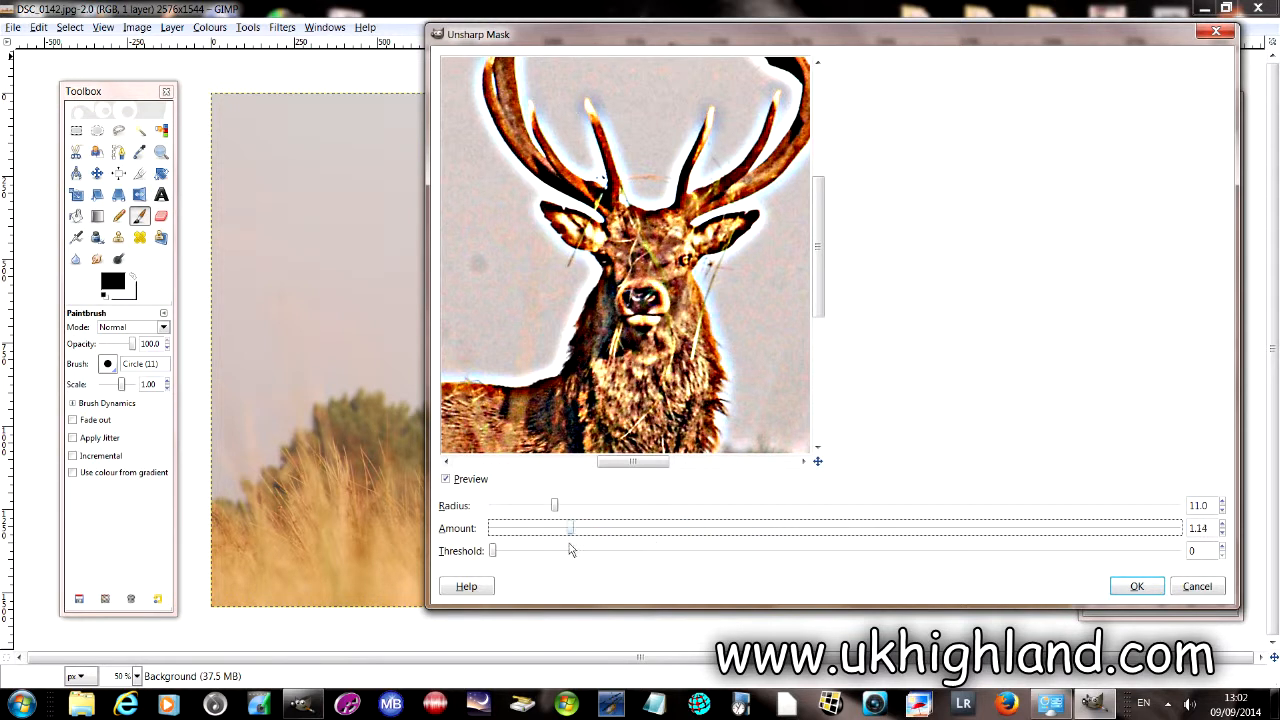
{"action": "left_click_drag", "start_coordinate": [570, 528], "coordinate": [565, 528]}
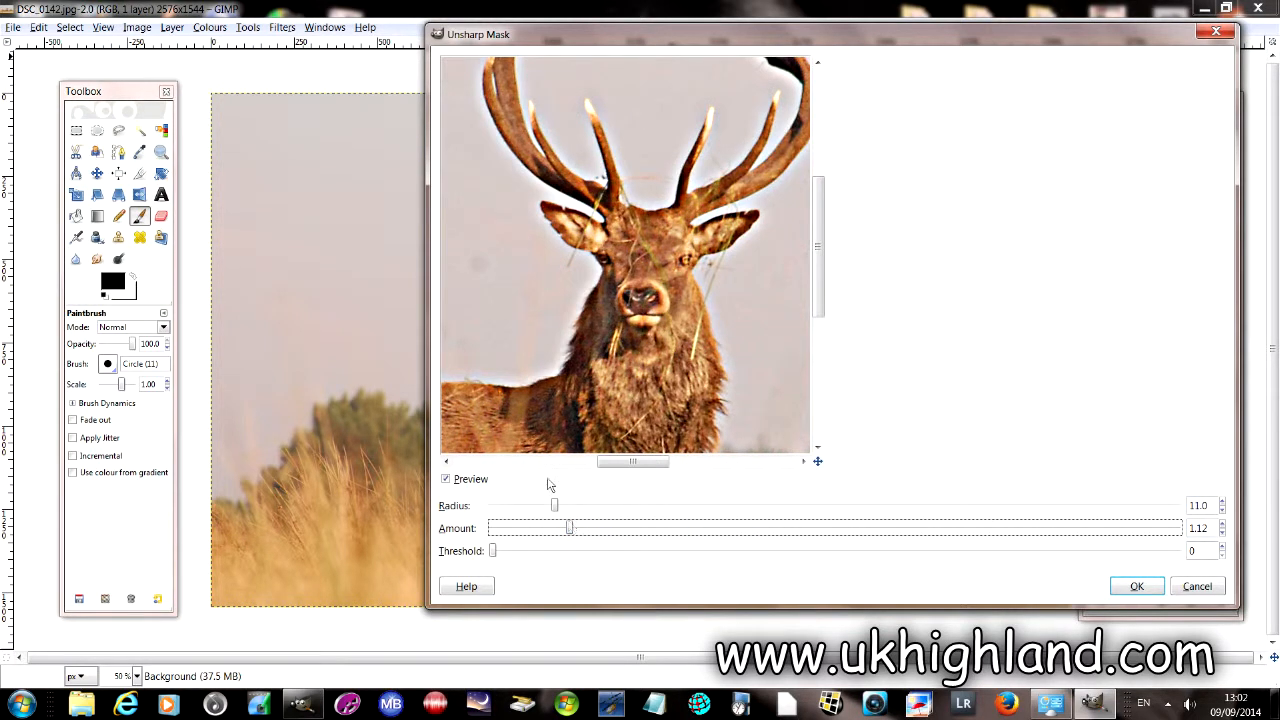
Step: Toggle Preview off and on to compare, then settle Amount at 0.91
{"action": "left_click", "coordinate": [446, 479]}
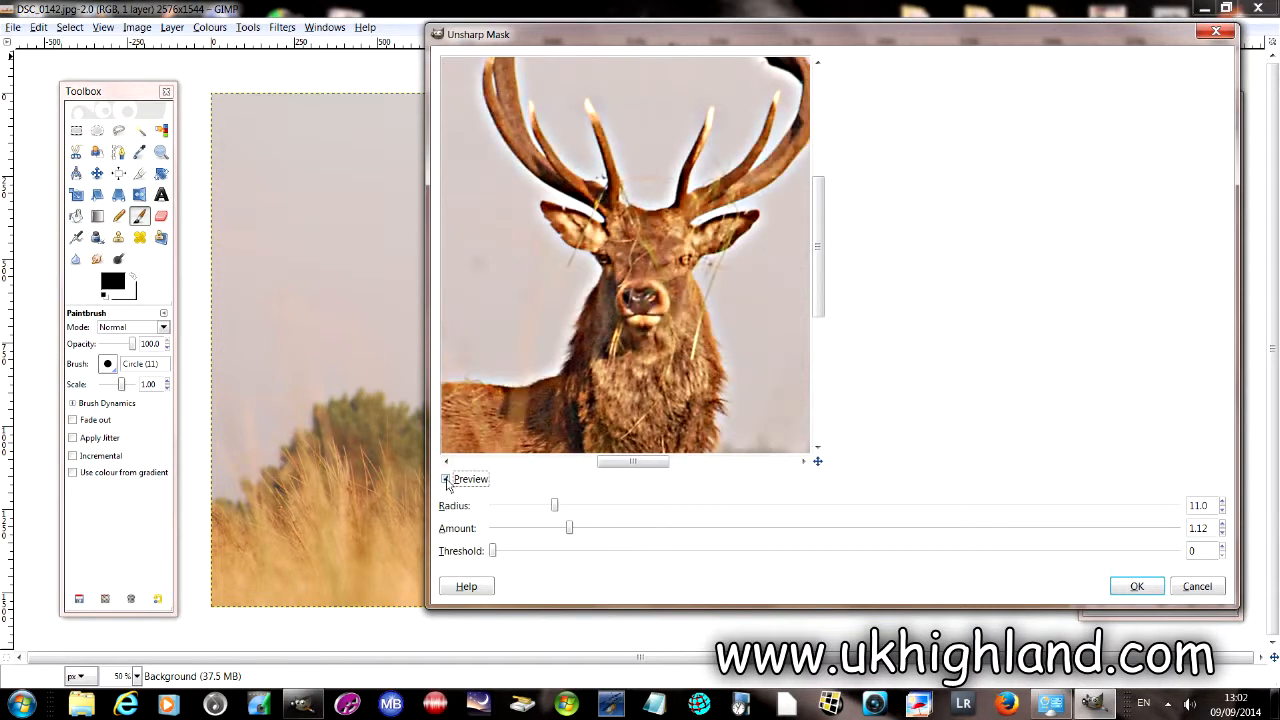
{"action": "left_click", "coordinate": [445, 479]}
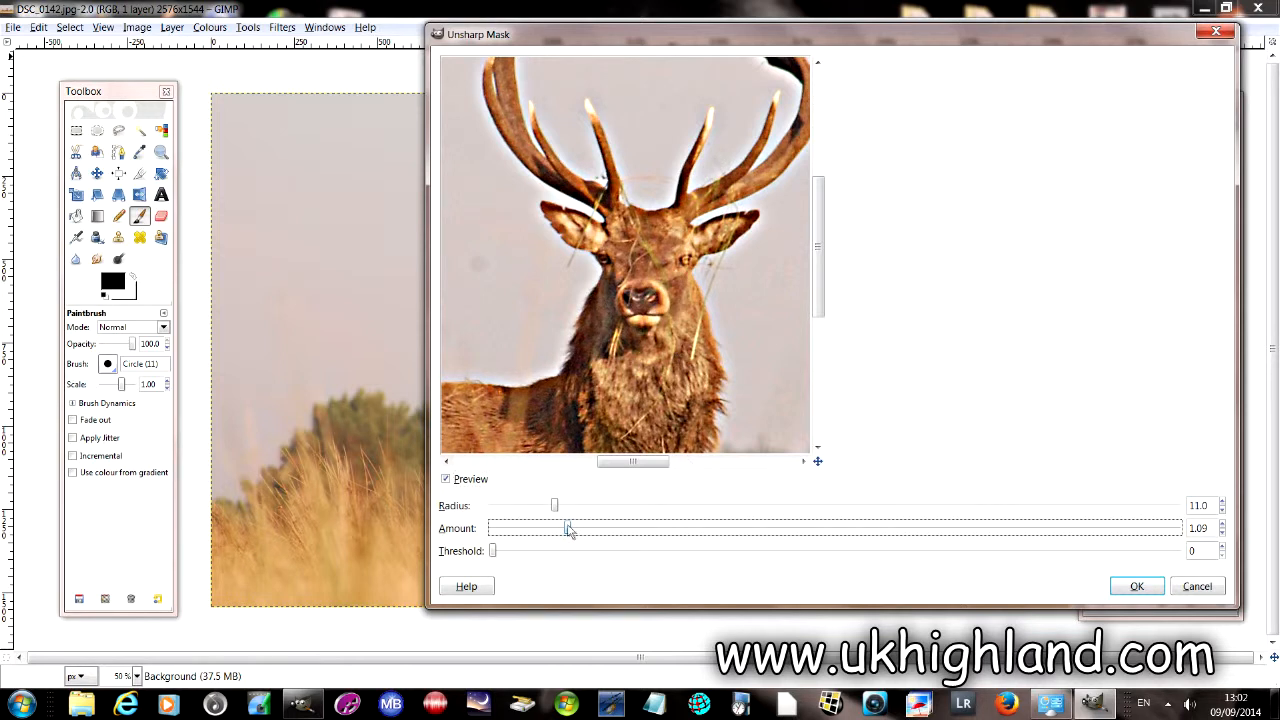
{"action": "left_click_drag", "start_coordinate": [570, 528], "coordinate": [555, 528]}
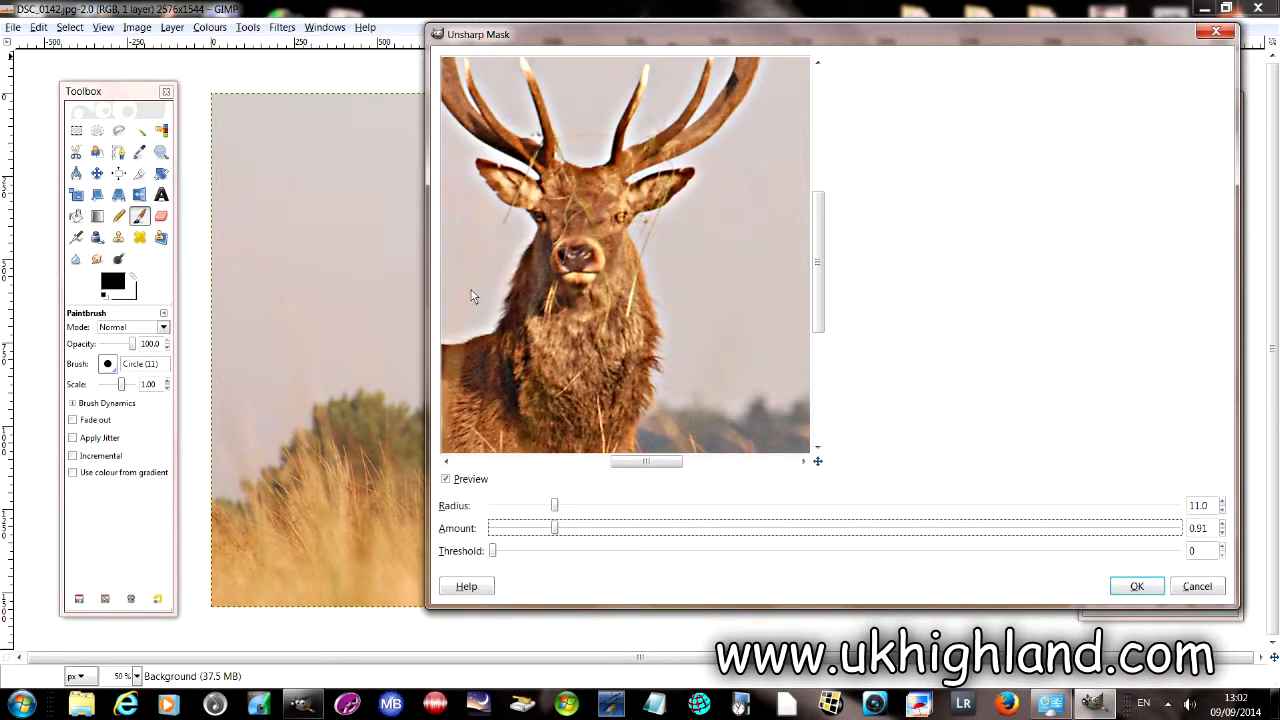
{"action": "mouse_move", "coordinate": [610, 290]}
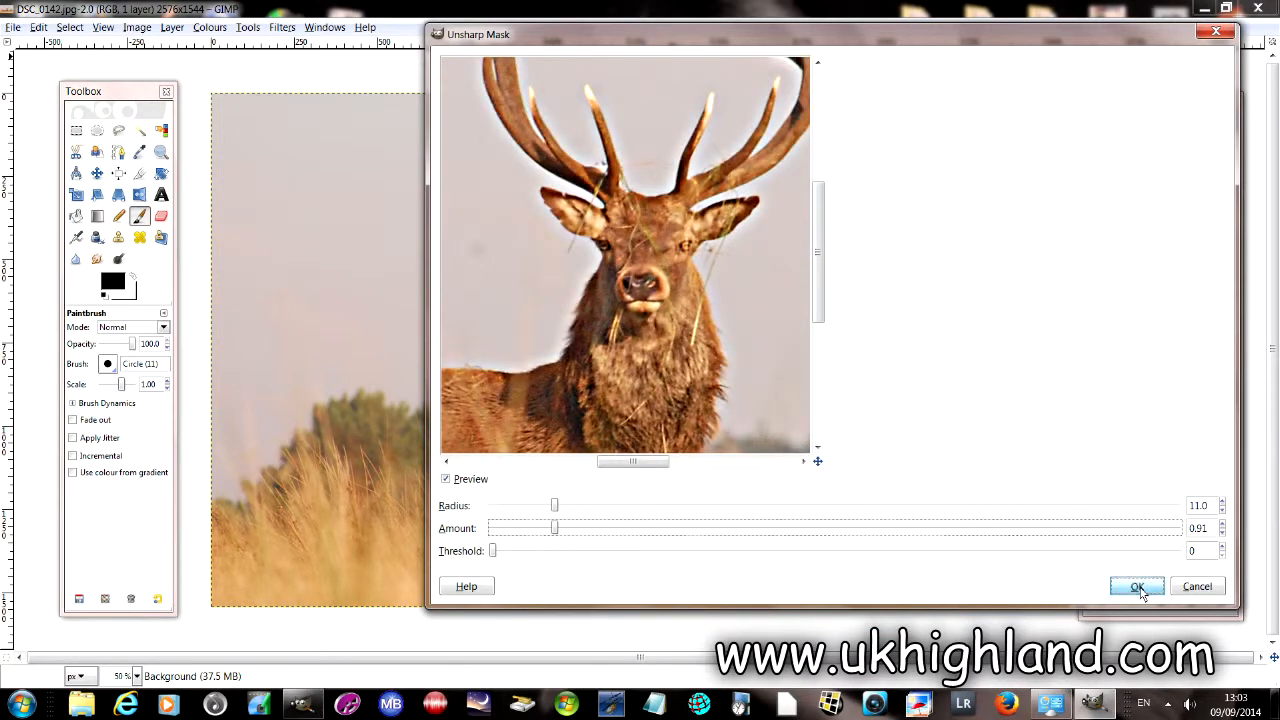
Step: Apply the Unsharp Mask, then undo and redo it to compare before and after
{"action": "left_click", "coordinate": [1137, 586]}
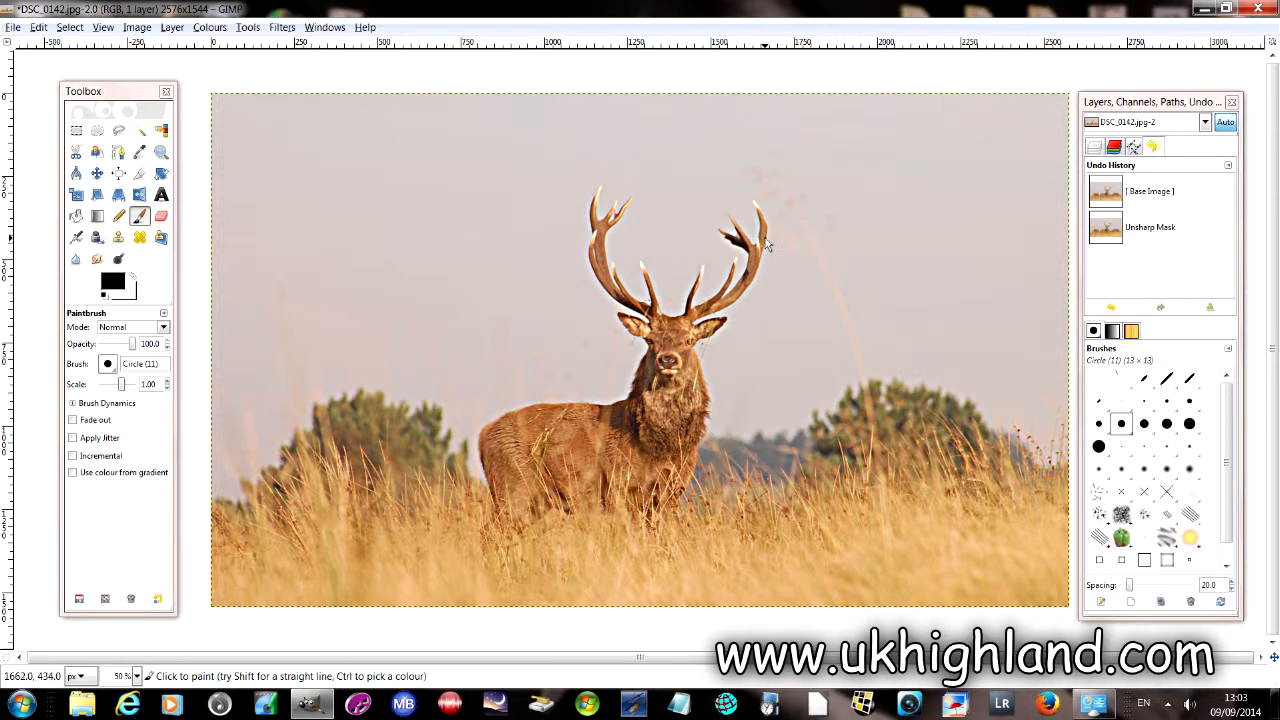
{"action": "left_click", "coordinate": [38, 27]}
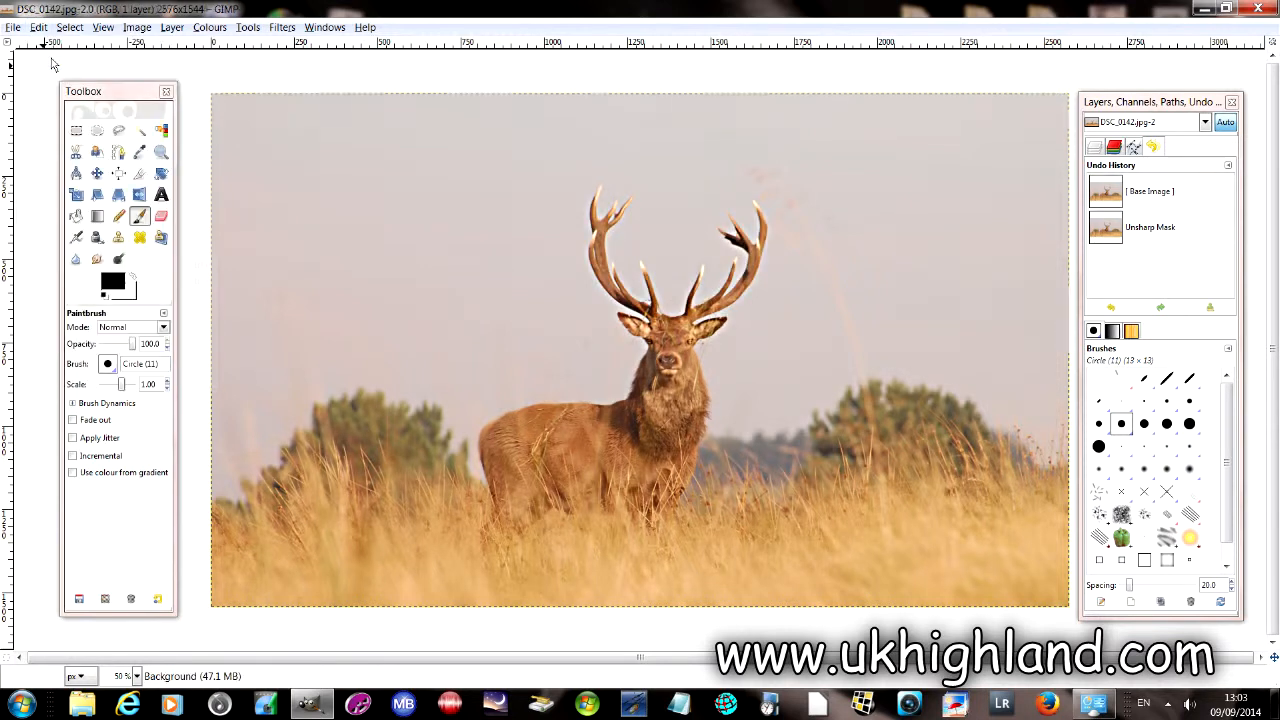
{"action": "left_click", "coordinate": [38, 27]}
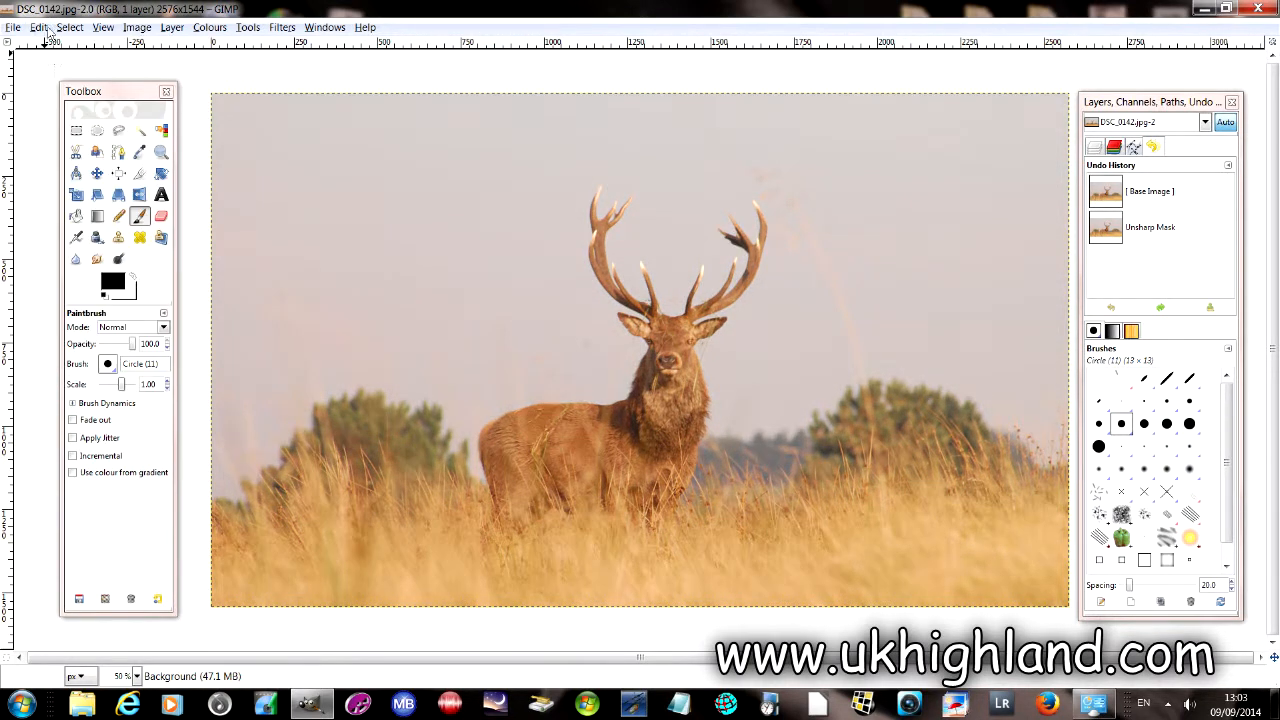
{"action": "left_click", "coordinate": [38, 27]}
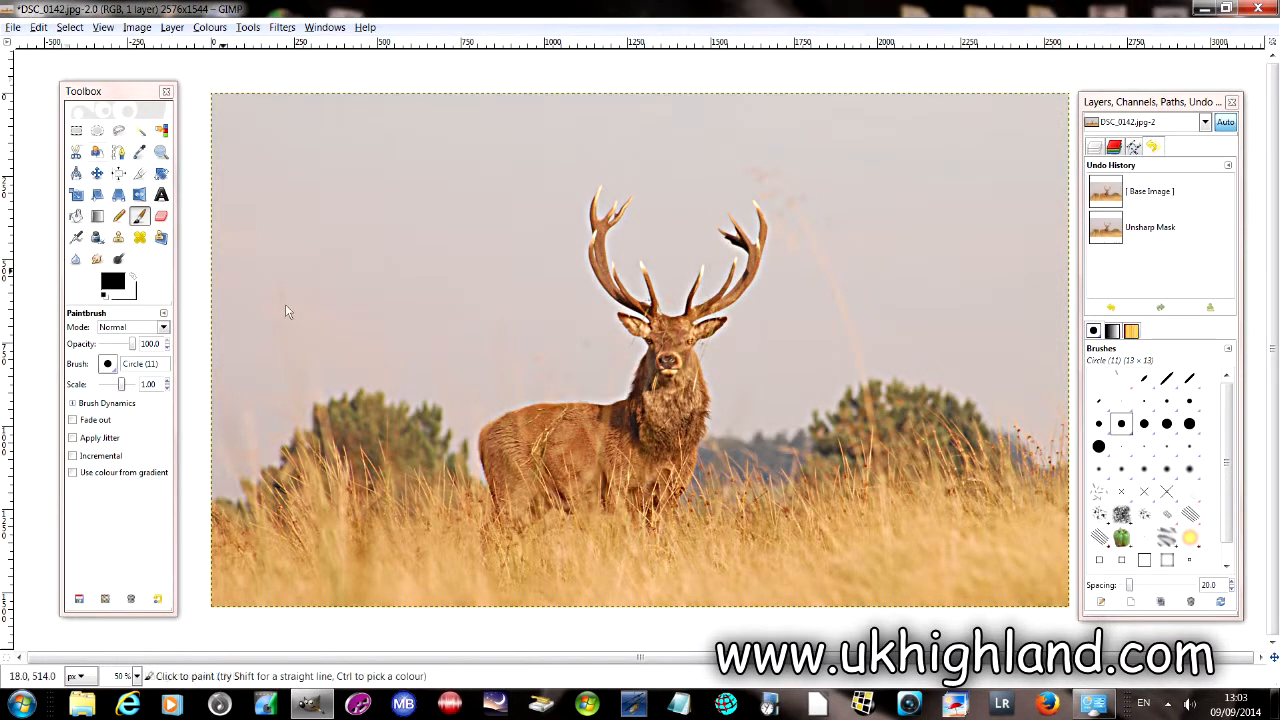
{"action": "mouse_move", "coordinate": [791, 374]}
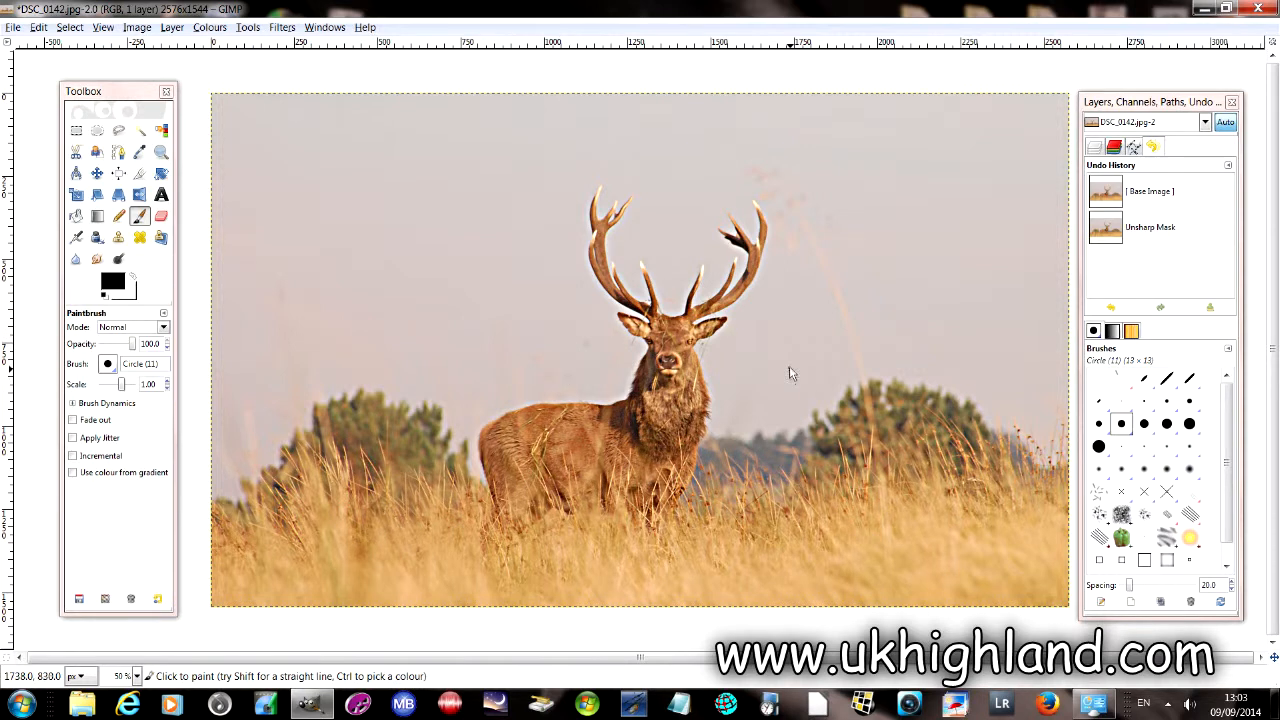
{"action": "mouse_move", "coordinate": [618, 228]}
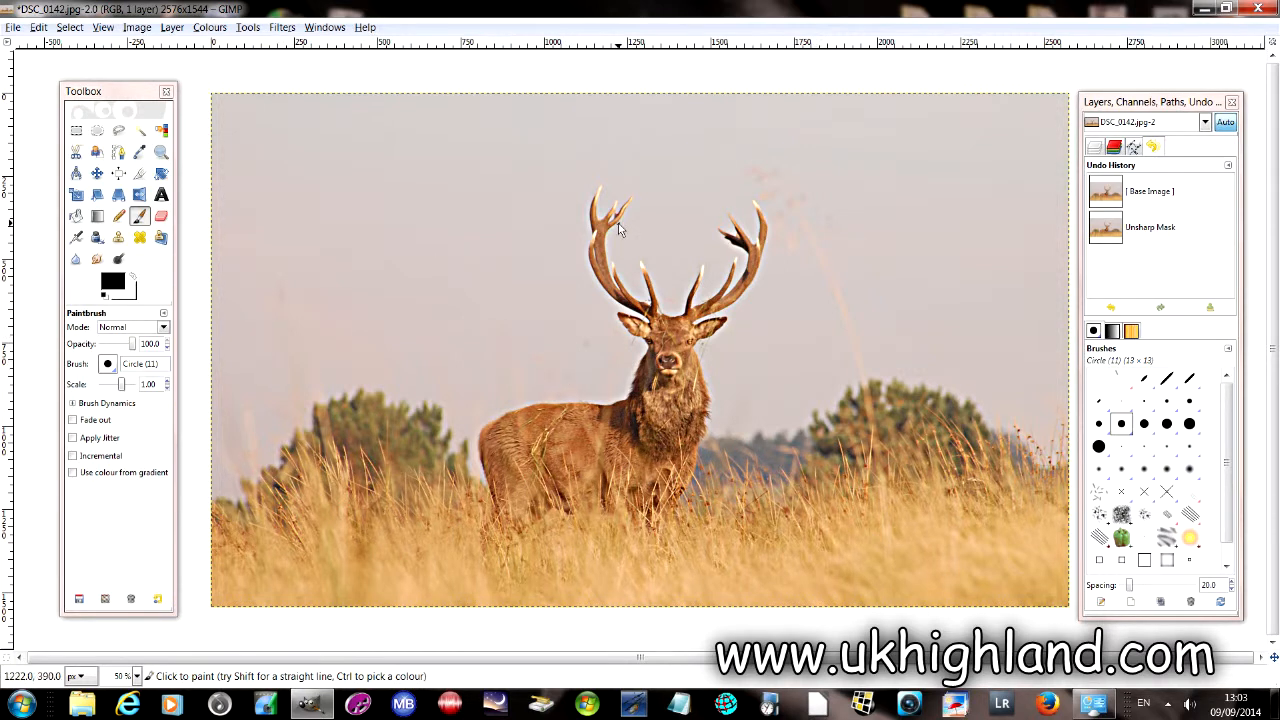
Step: Zoom to 150% on the antlers, move the Toolbox aside and dab a black paint spot right of the head
{"action": "scroll", "scroll_direction": "down", "scroll_amount": 3}
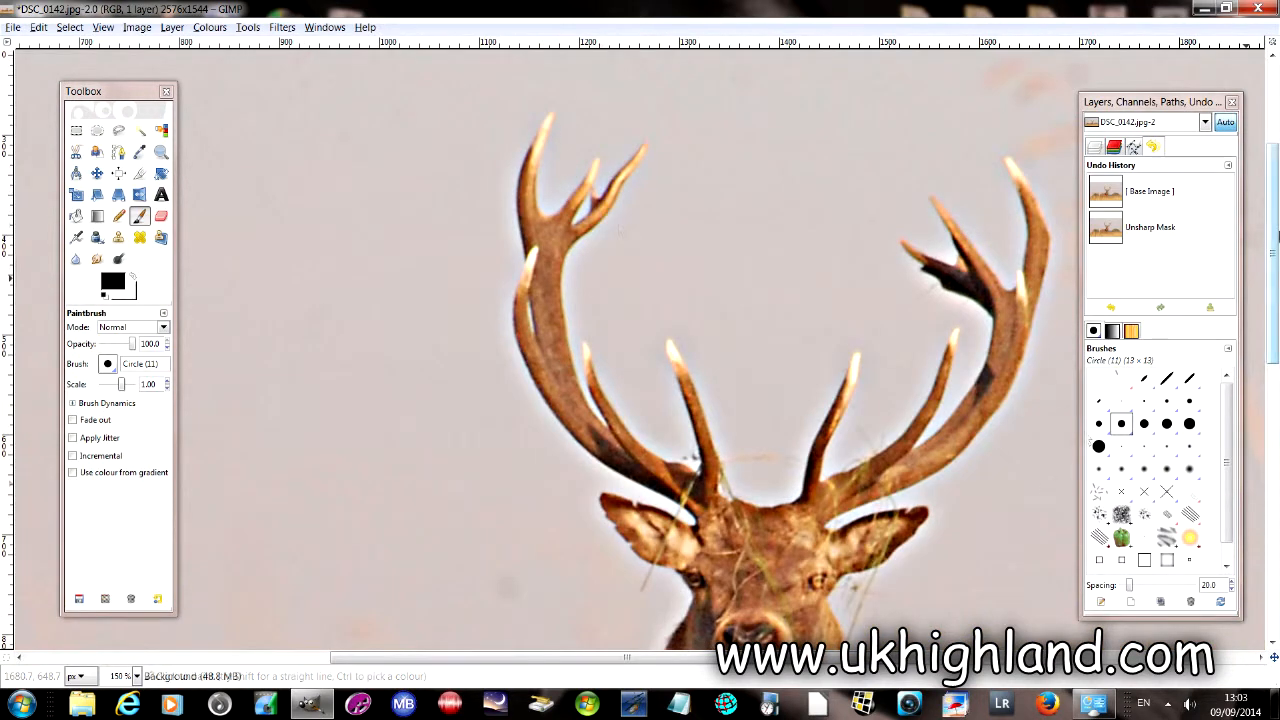
{"action": "scroll", "scroll_direction": "down", "scroll_amount": 3}
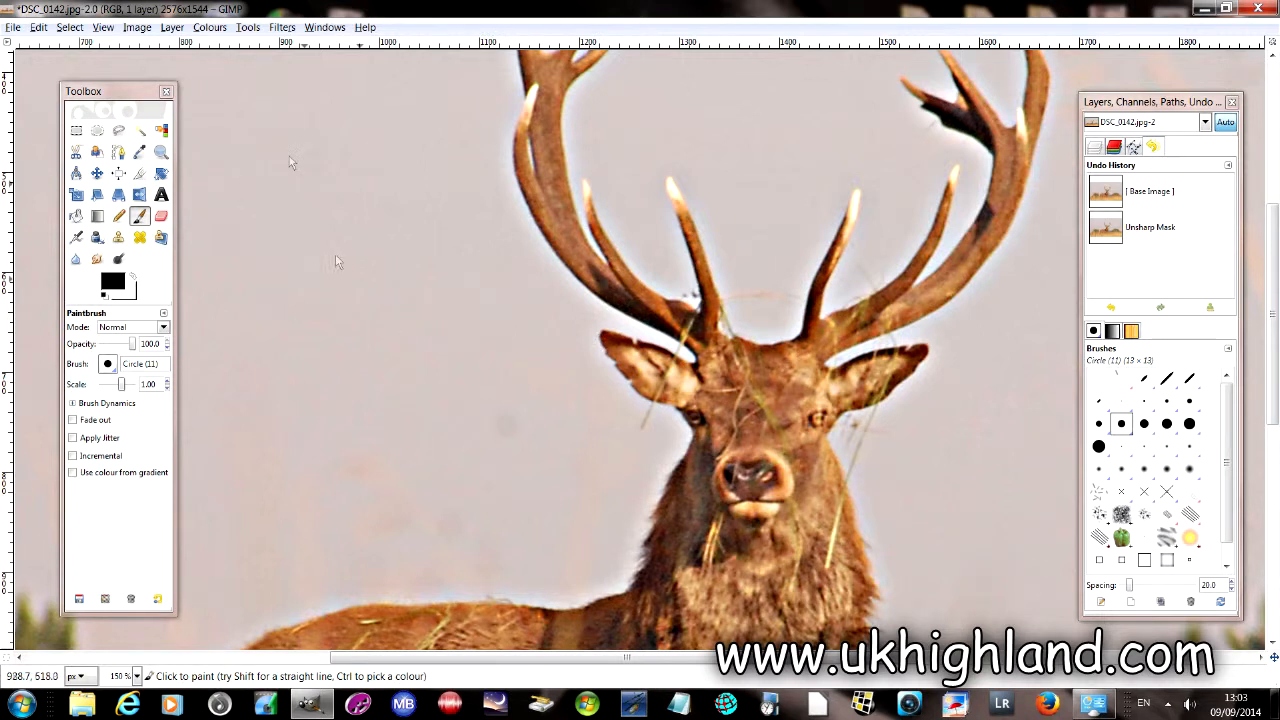
{"action": "left_click_drag", "start_coordinate": [118, 91], "coordinate": [348, 64]}
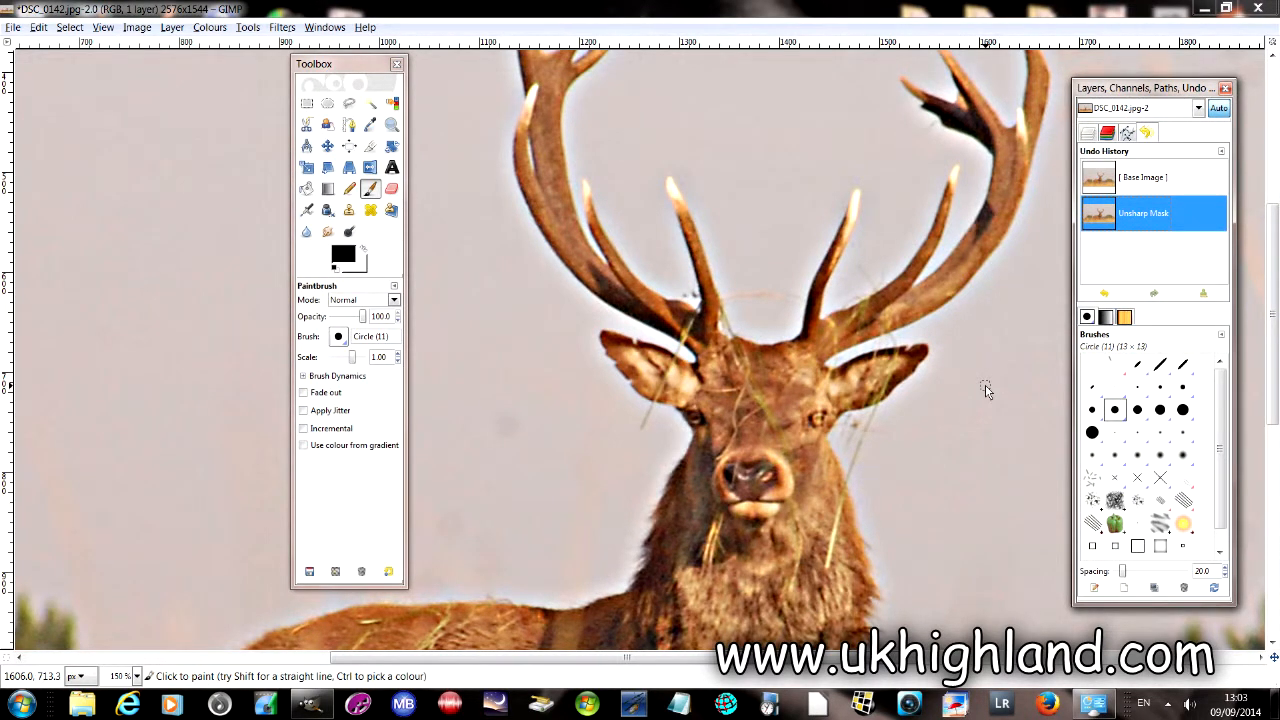
{"action": "left_click", "coordinate": [985, 387]}
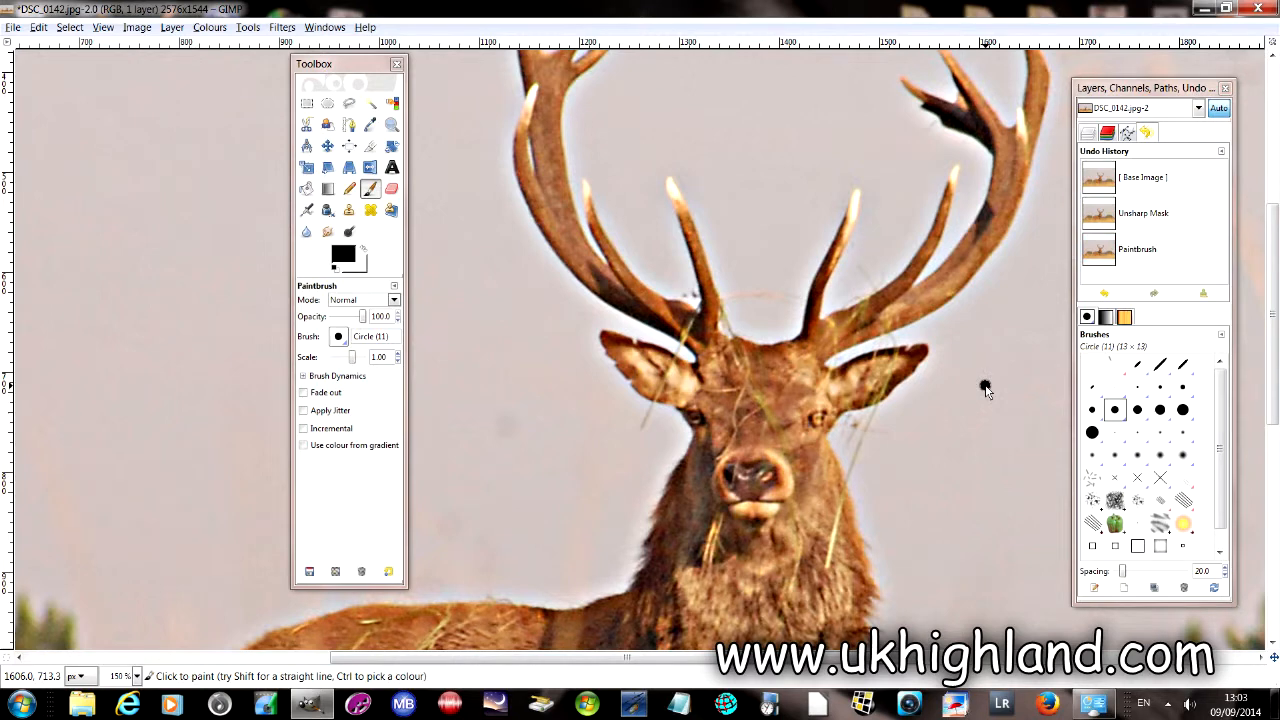